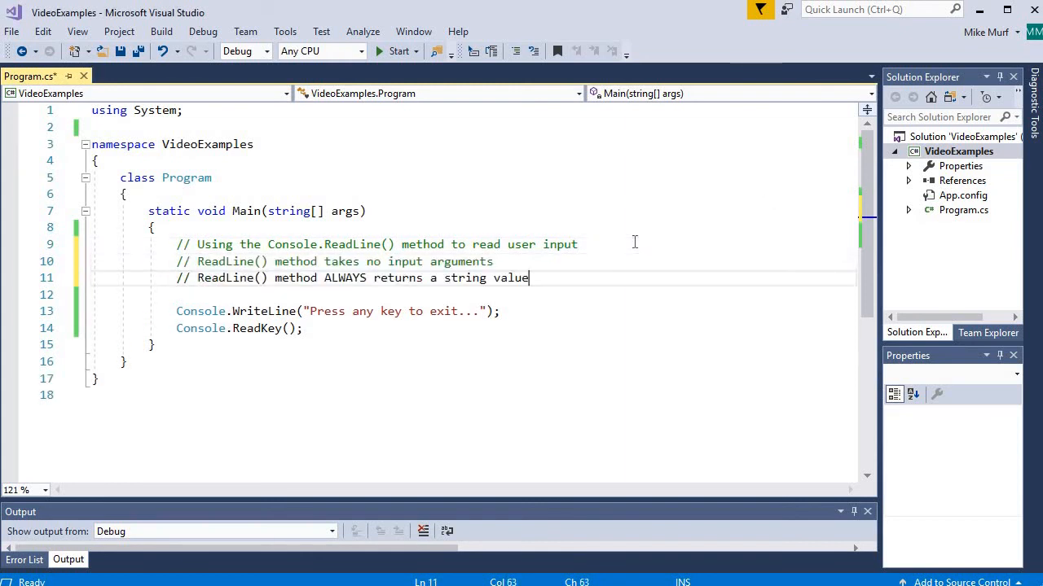
{"action": "mouse_move", "coordinate": [274, 297]}
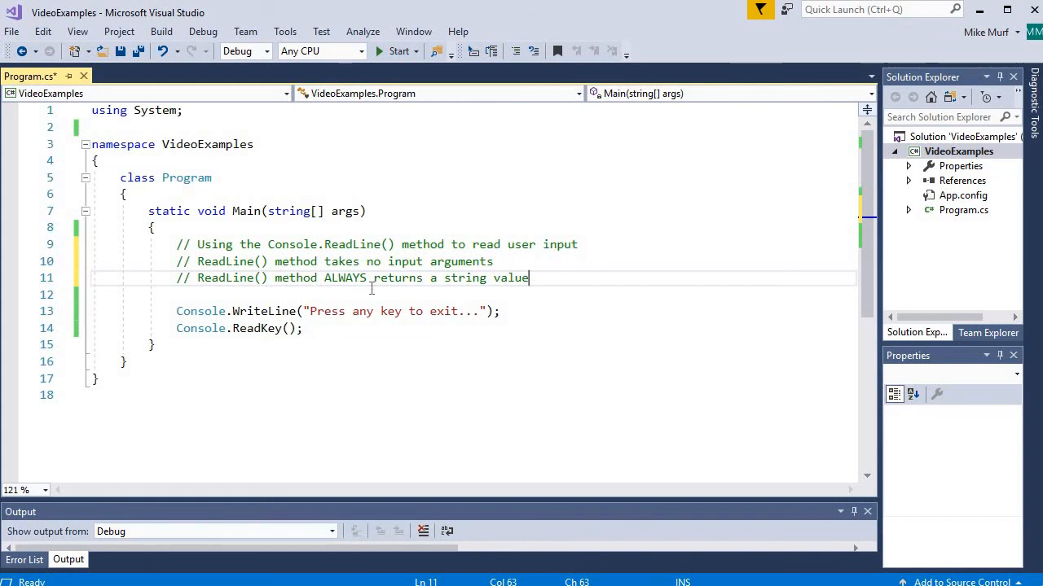
Step: Start an empty line beneath the three ReadLine comments in Main
{"action": "key", "text": "Enter"}
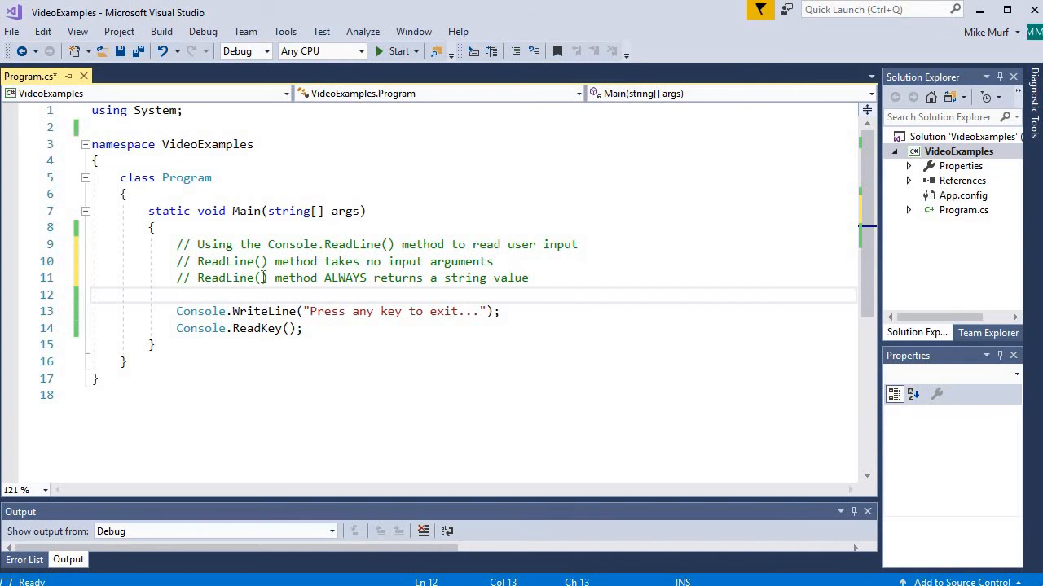
{"action": "mouse_move", "coordinate": [280, 345]}
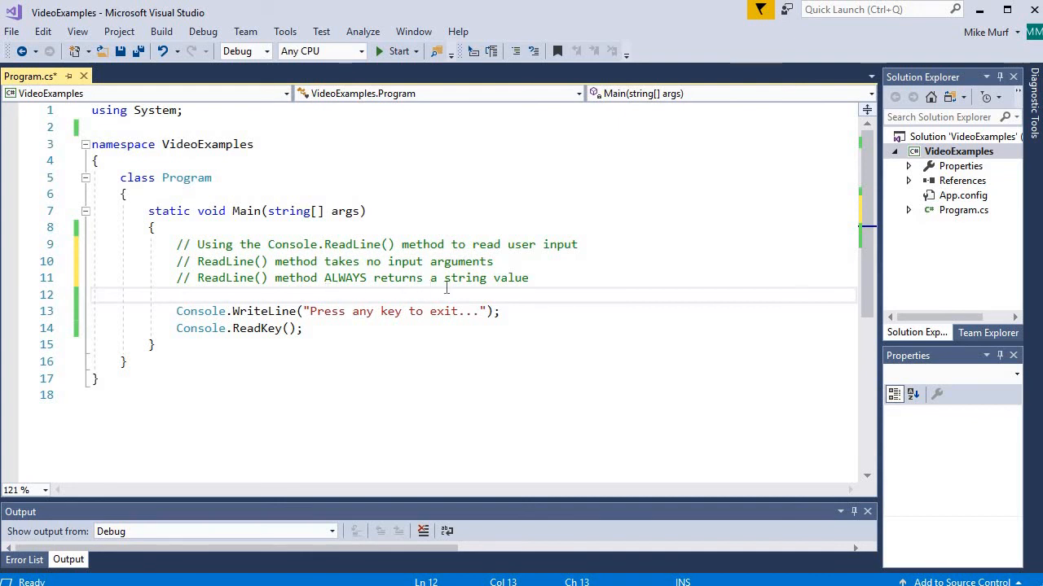
{"action": "mouse_move", "coordinate": [518, 312]}
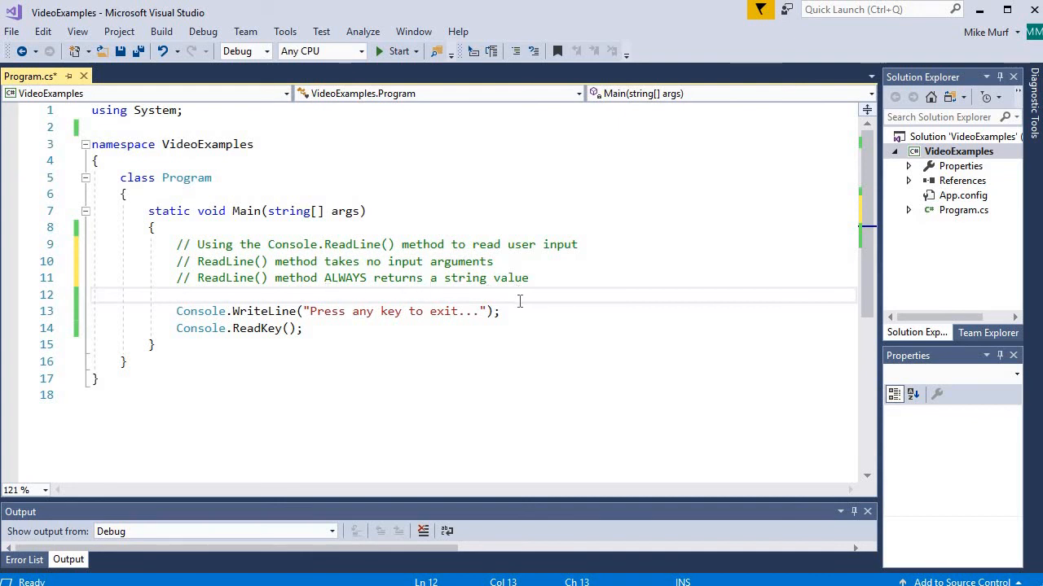
{"action": "mouse_move", "coordinate": [518, 350]}
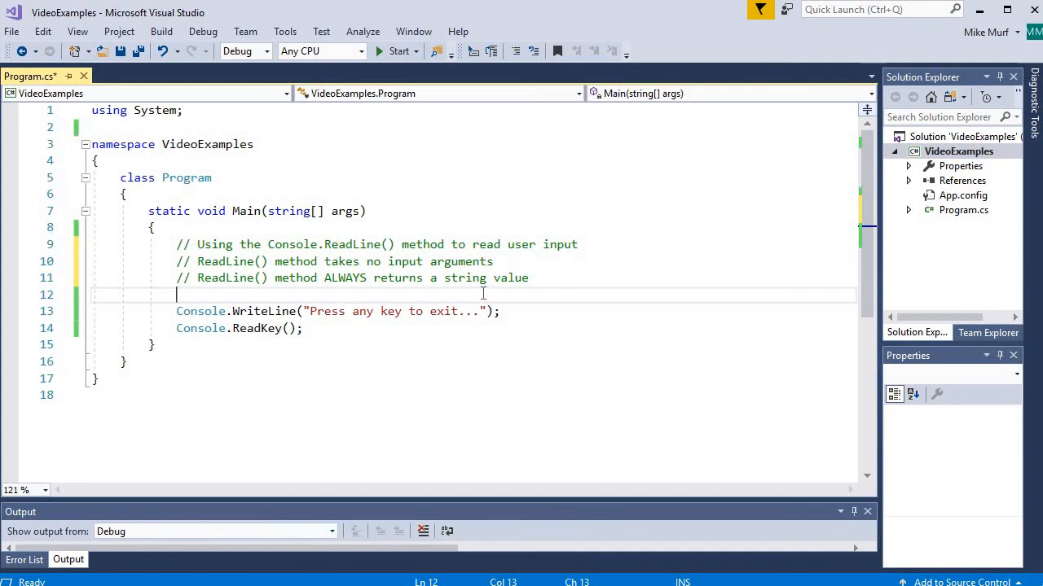
Step: Write Console.ReadLine(); under the comments, with a blank line before the exit prompt
{"action": "key", "text": "enter"}
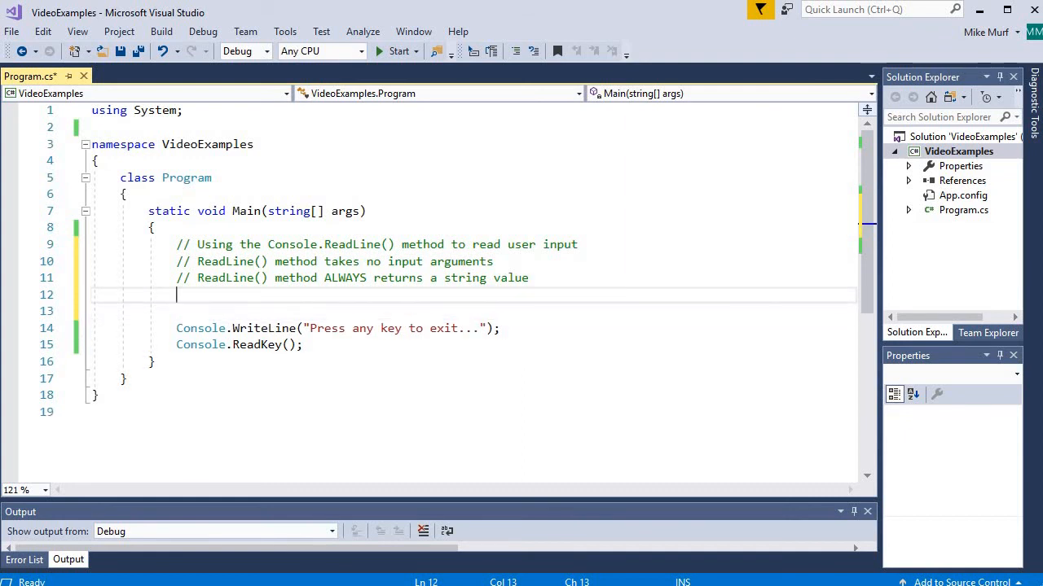
{"action": "type", "text": "Console.REadLine();"}
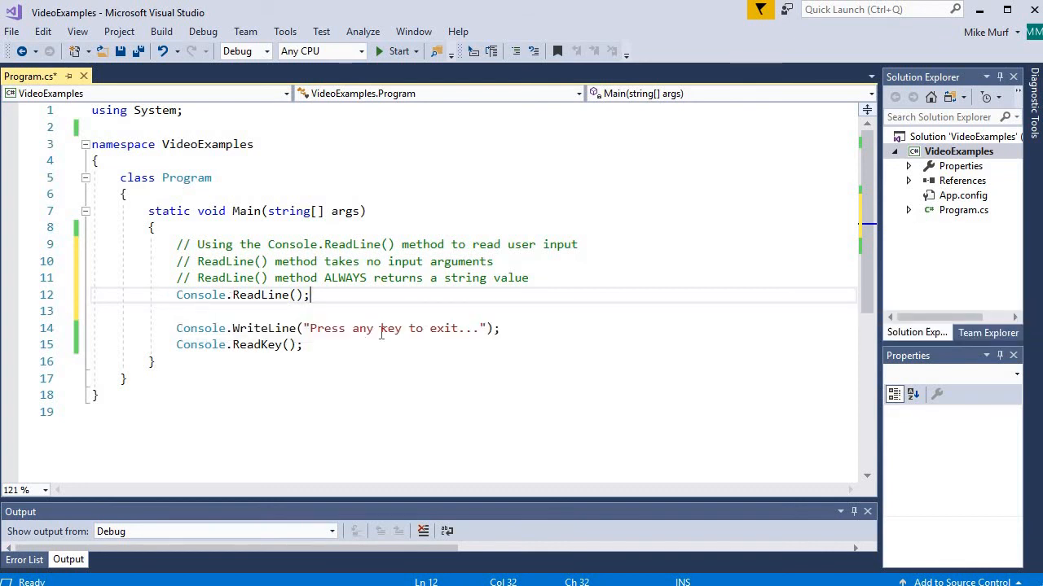
{"action": "mouse_move", "coordinate": [394, 51]}
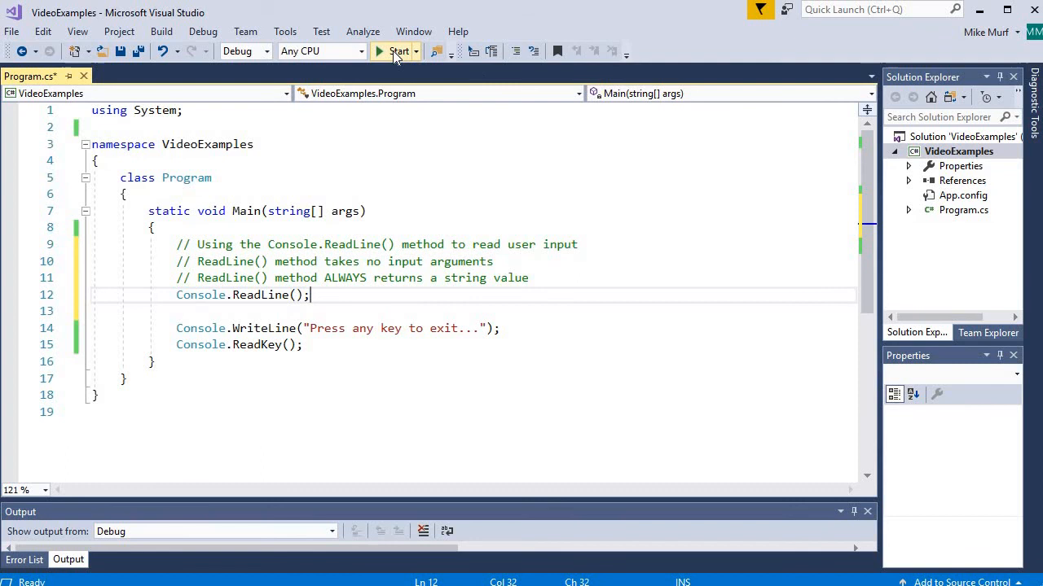
Step: Run the program and enter abc 123 at its console, reaching the exit prompt
{"action": "left_click", "coordinate": [397, 51]}
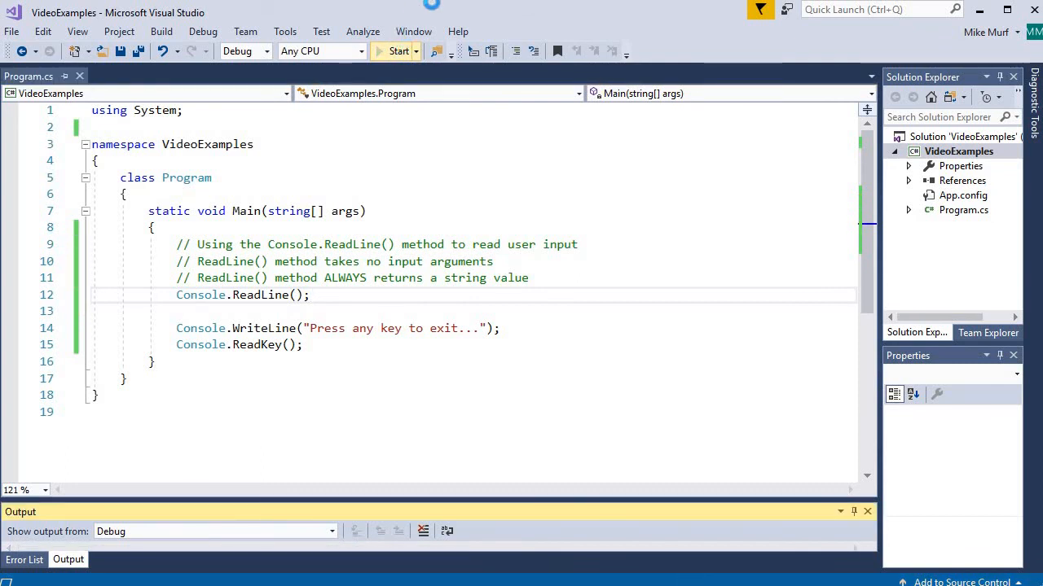
{"action": "left_click", "coordinate": [397, 51]}
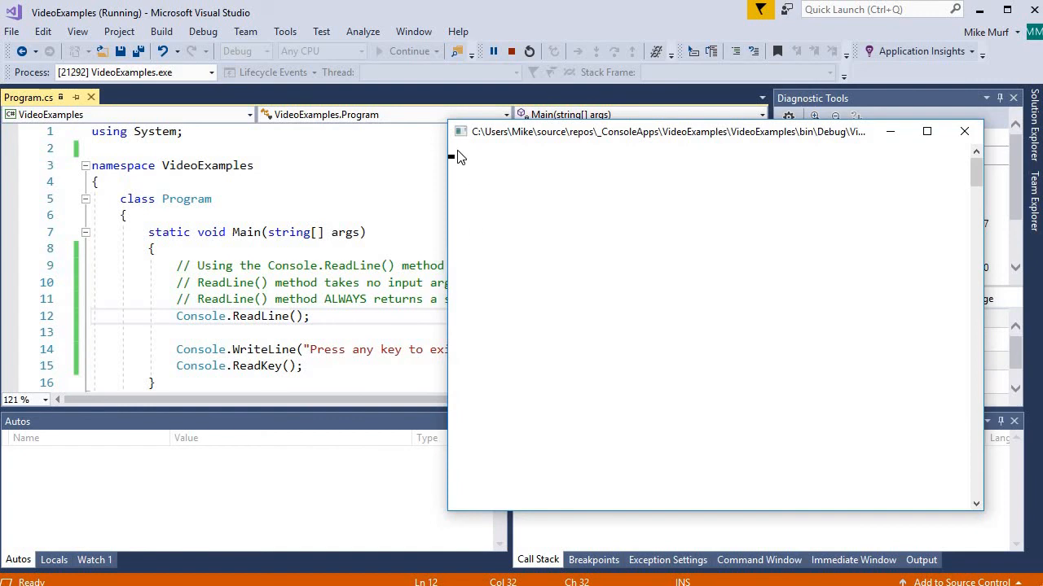
{"action": "mouse_move", "coordinate": [457, 161]}
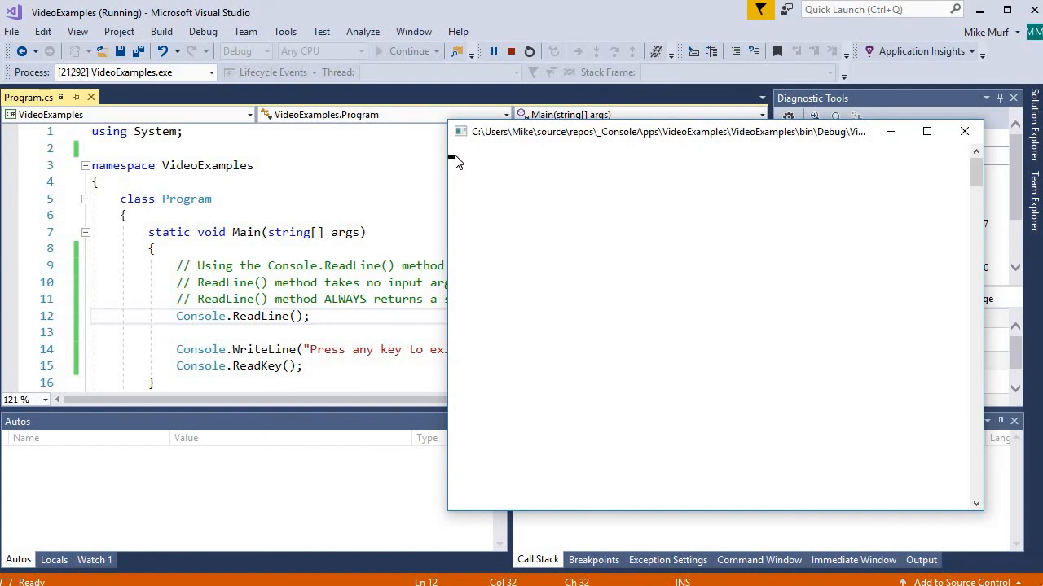
{"action": "mouse_move", "coordinate": [443, 318]}
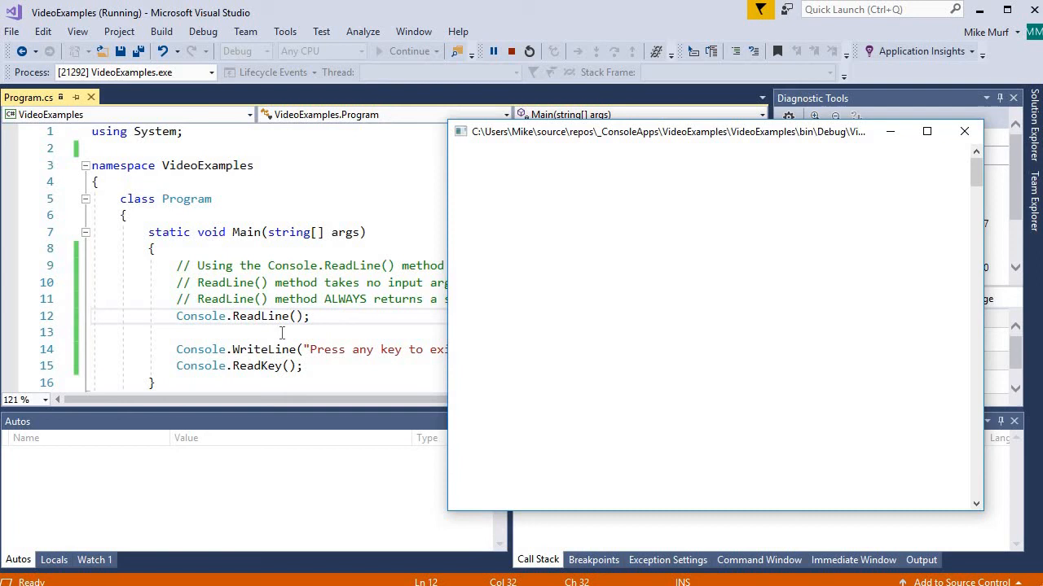
{"action": "mouse_move", "coordinate": [515, 195]}
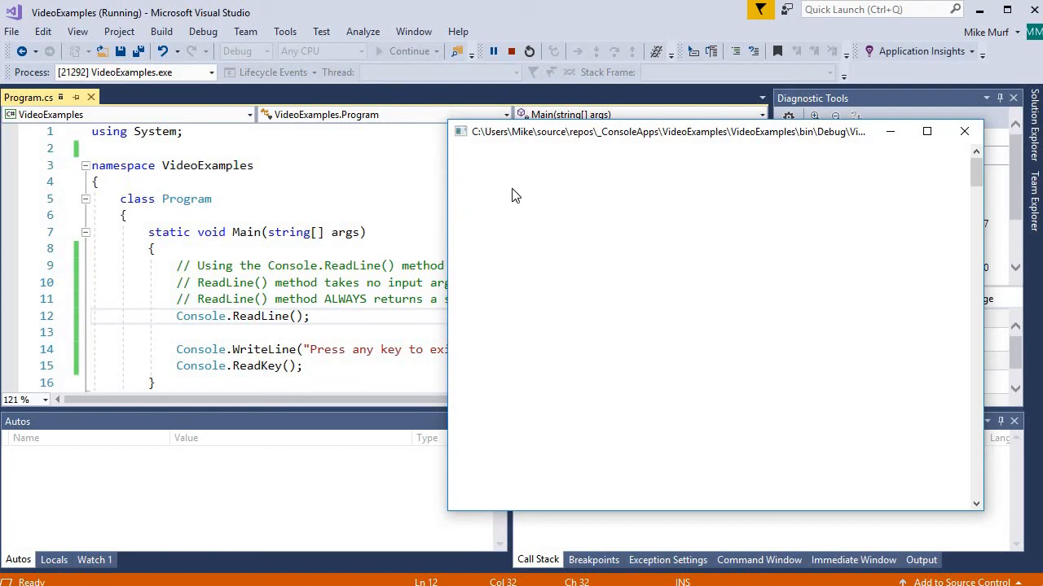
{"action": "type", "text": "abc"}
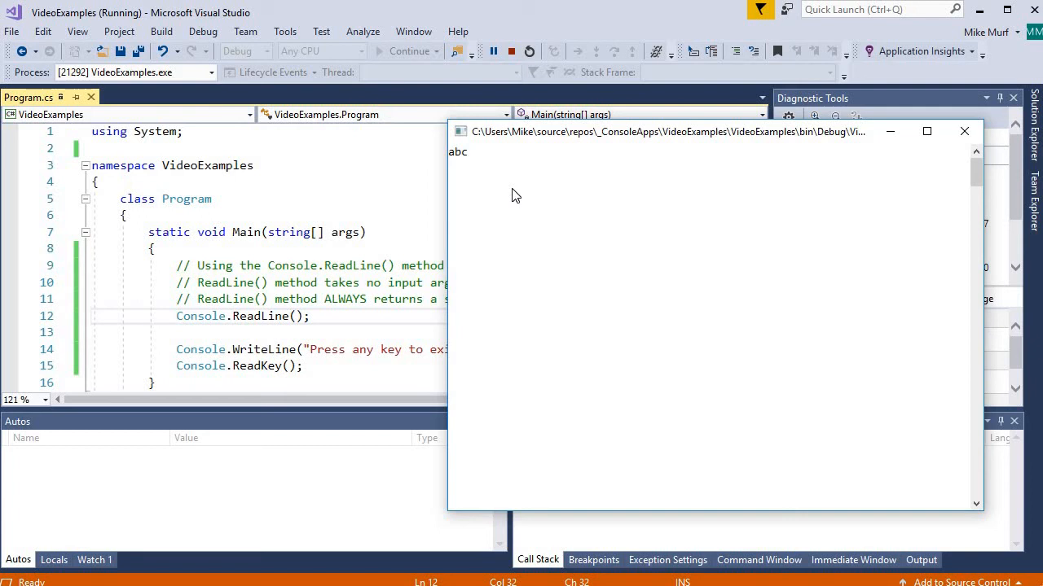
{"action": "type", "text": "123"}
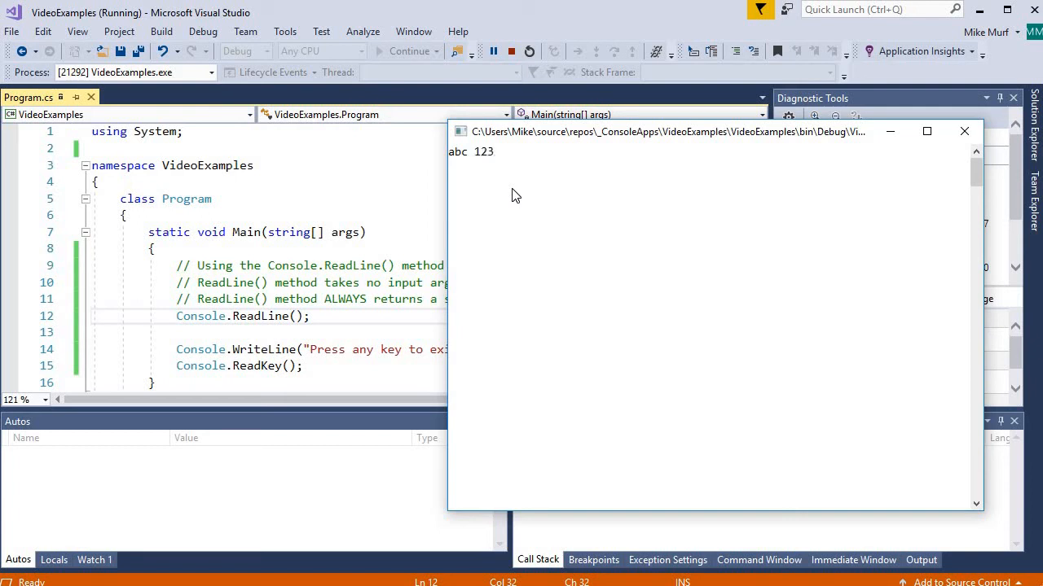
{"action": "key", "text": "Backspace"}
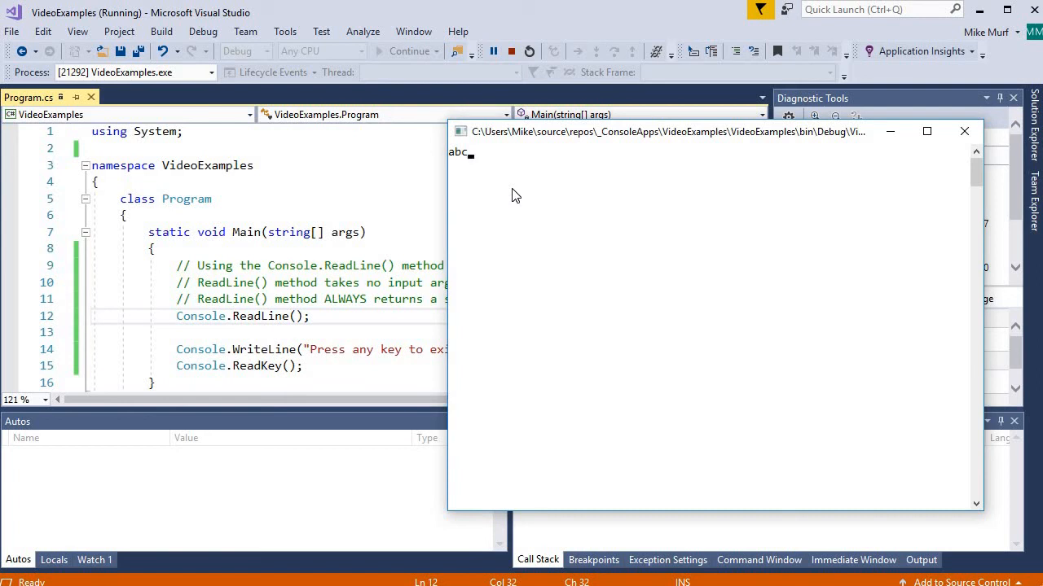
{"action": "type", "text": "123"}
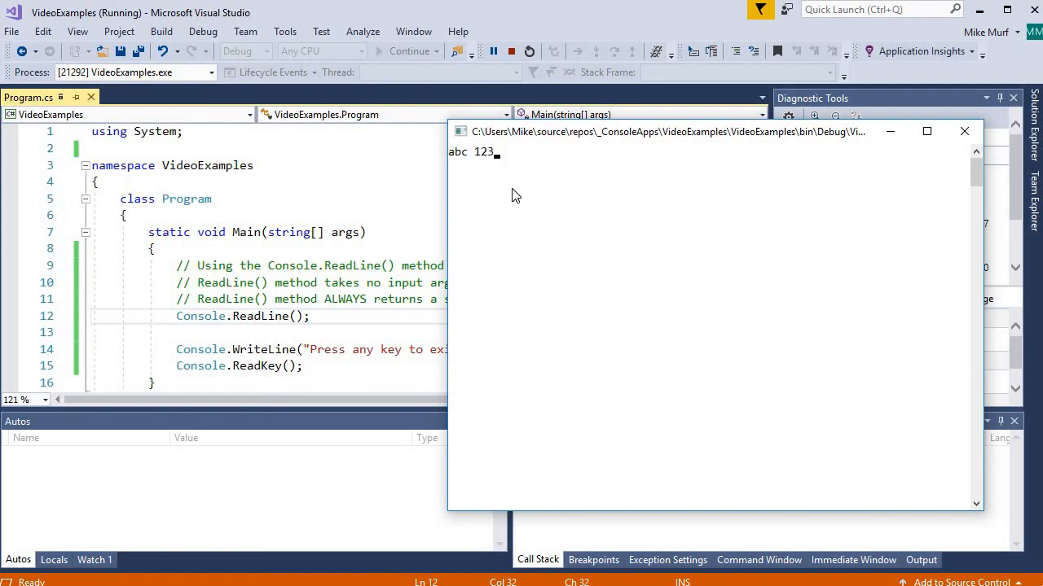
{"action": "key", "text": "enter"}
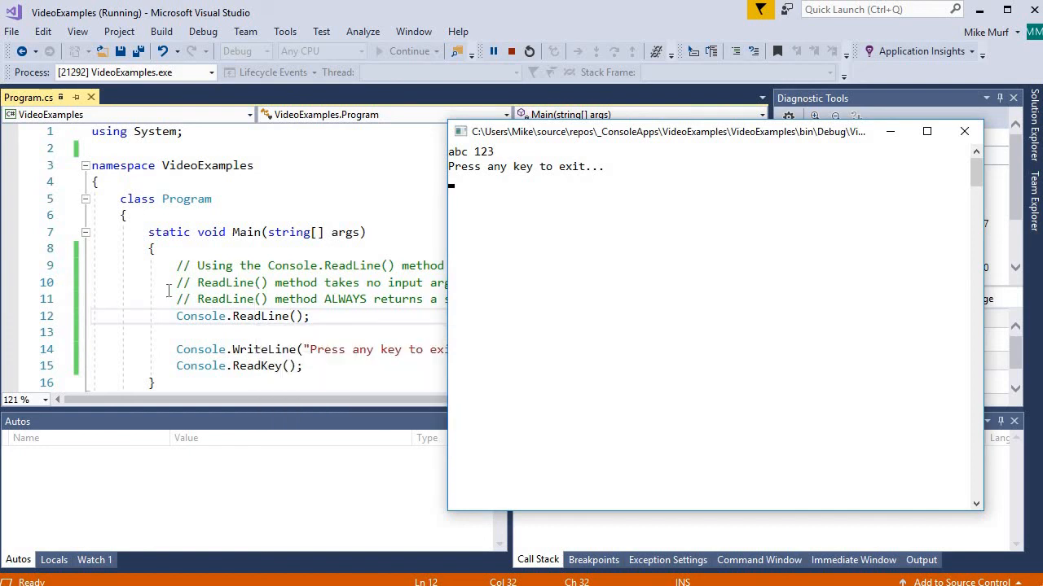
{"action": "mouse_move", "coordinate": [166, 573]}
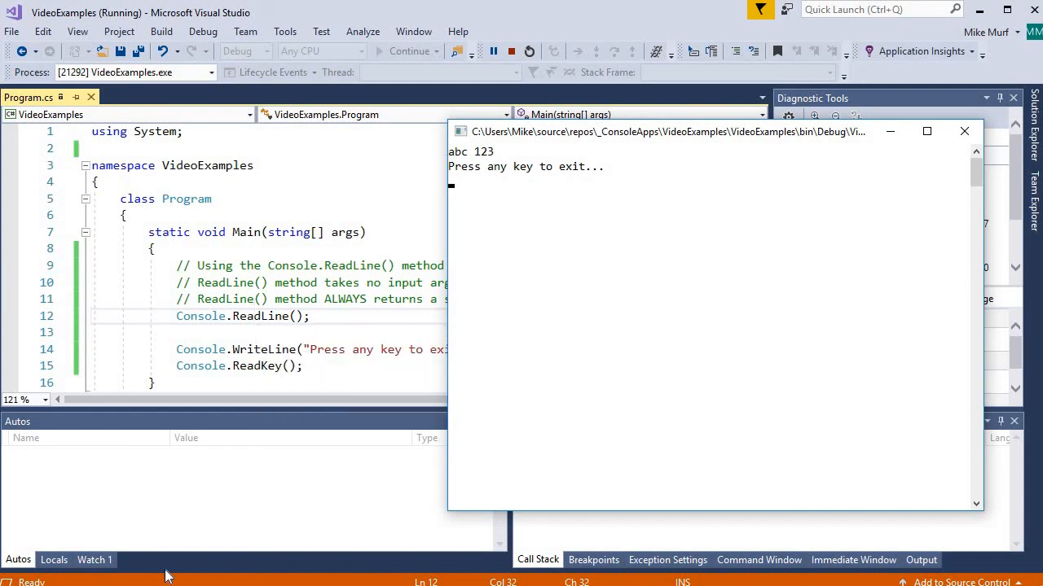
{"action": "mouse_move", "coordinate": [261, 316]}
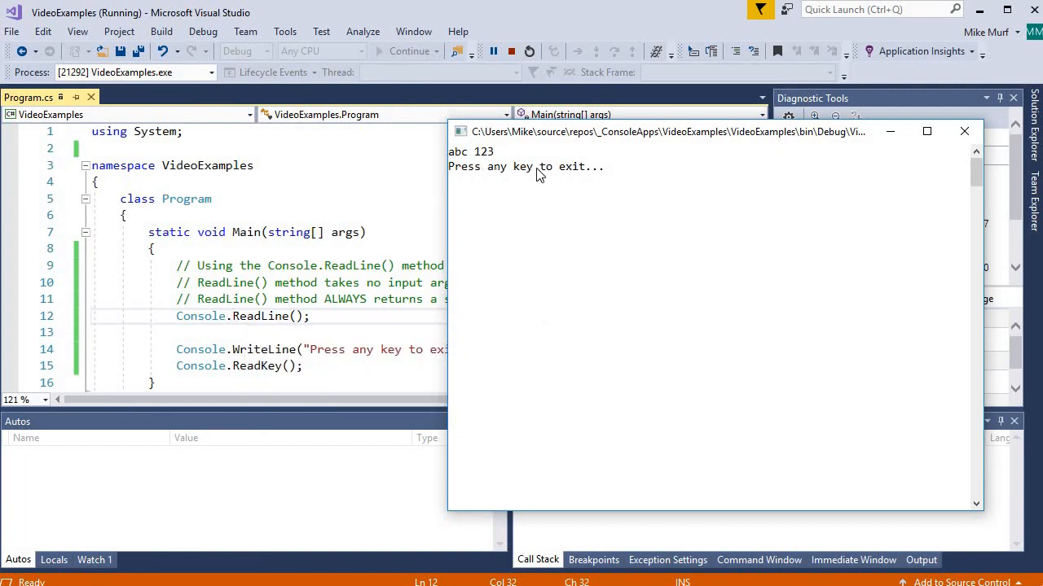
{"action": "mouse_move", "coordinate": [587, 176]}
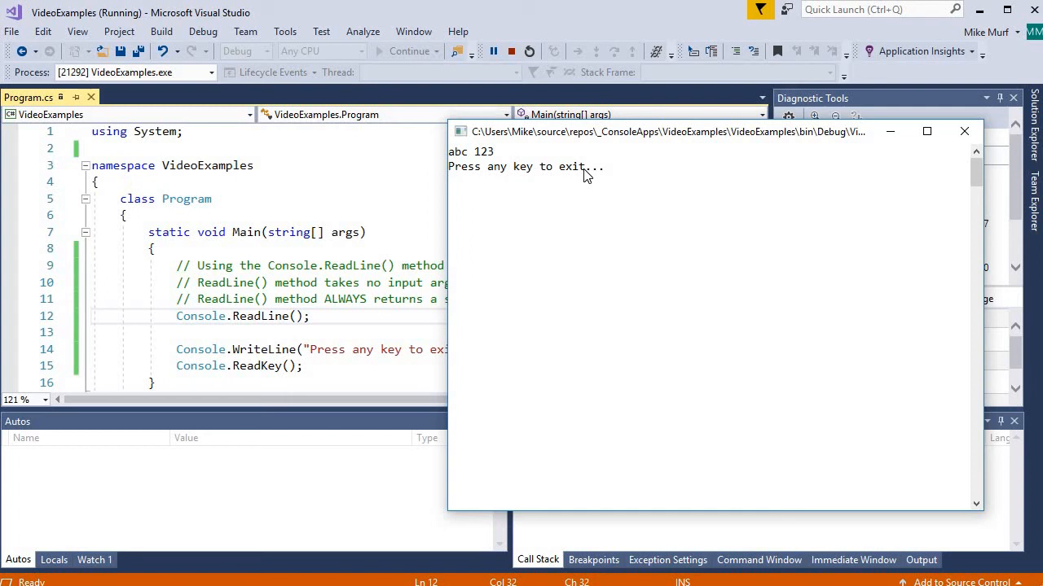
{"action": "mouse_move", "coordinate": [553, 180]}
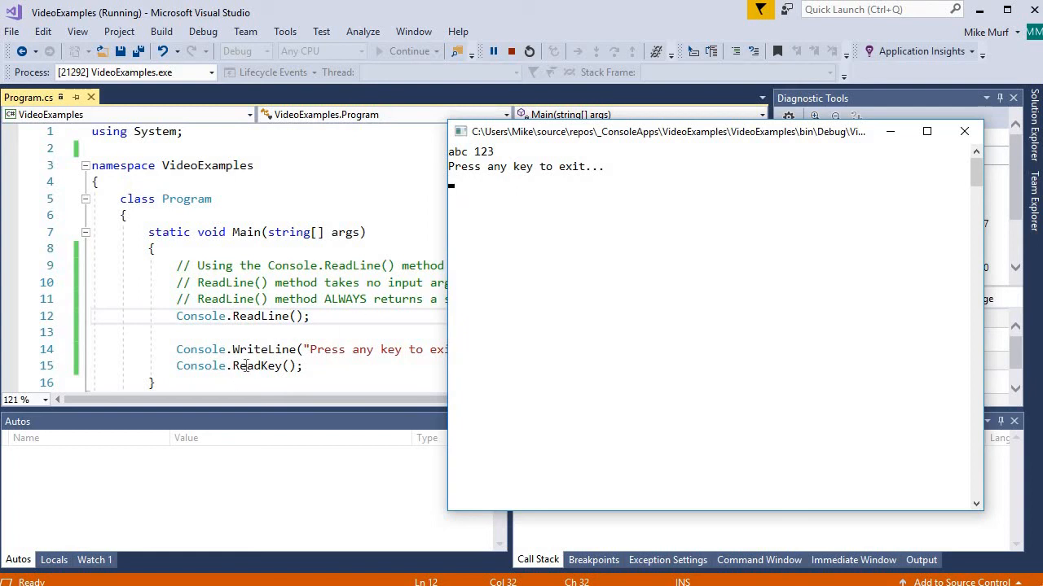
{"action": "mouse_move", "coordinate": [321, 370]}
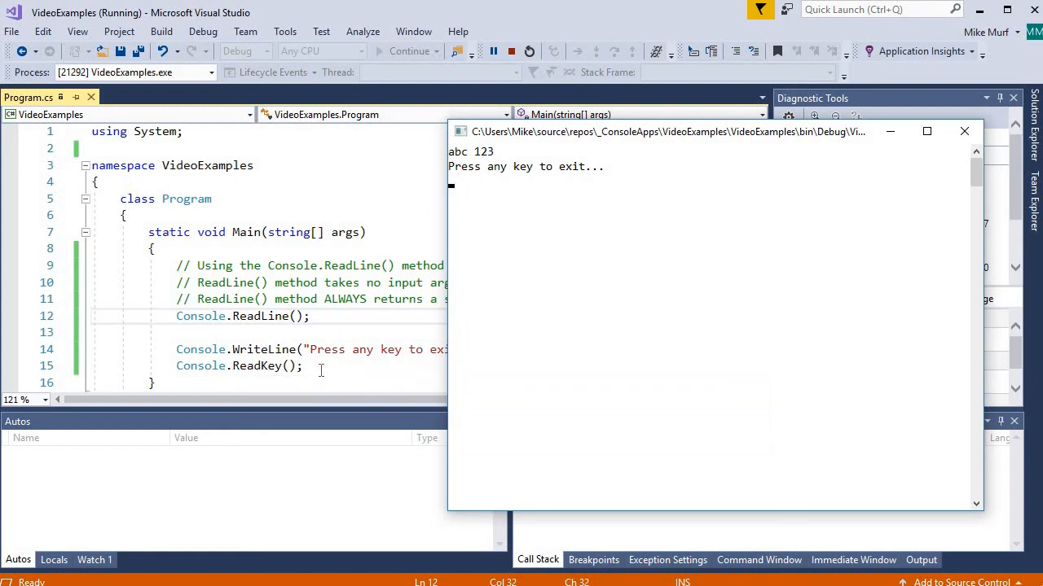
{"action": "mouse_move", "coordinate": [501, 202]}
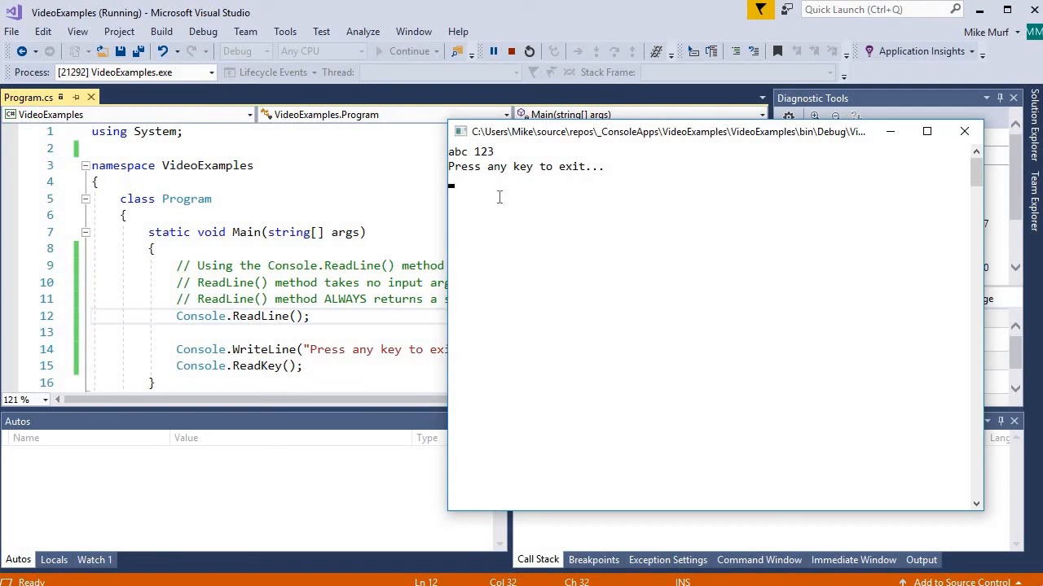
Step: End the running program and return to editing Program.cs
{"action": "left_click", "coordinate": [512, 51]}
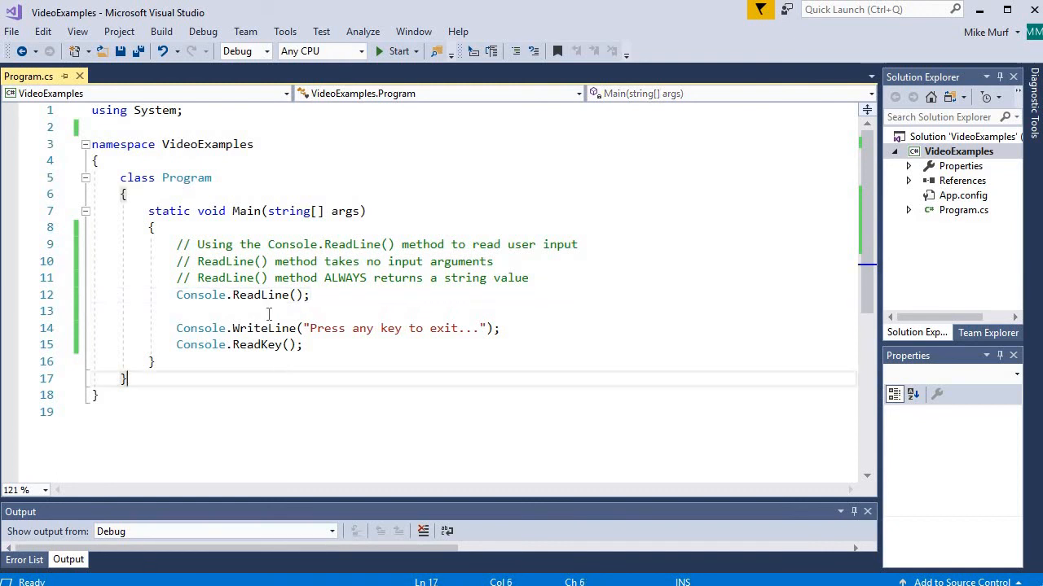
{"action": "mouse_move", "coordinate": [264, 329]}
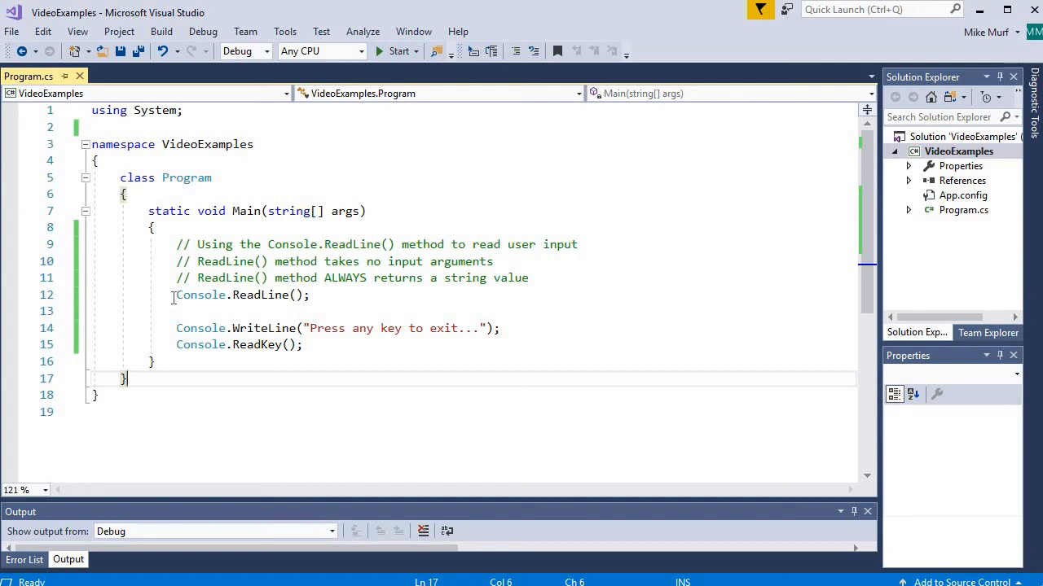
{"action": "mouse_move", "coordinate": [176, 296]}
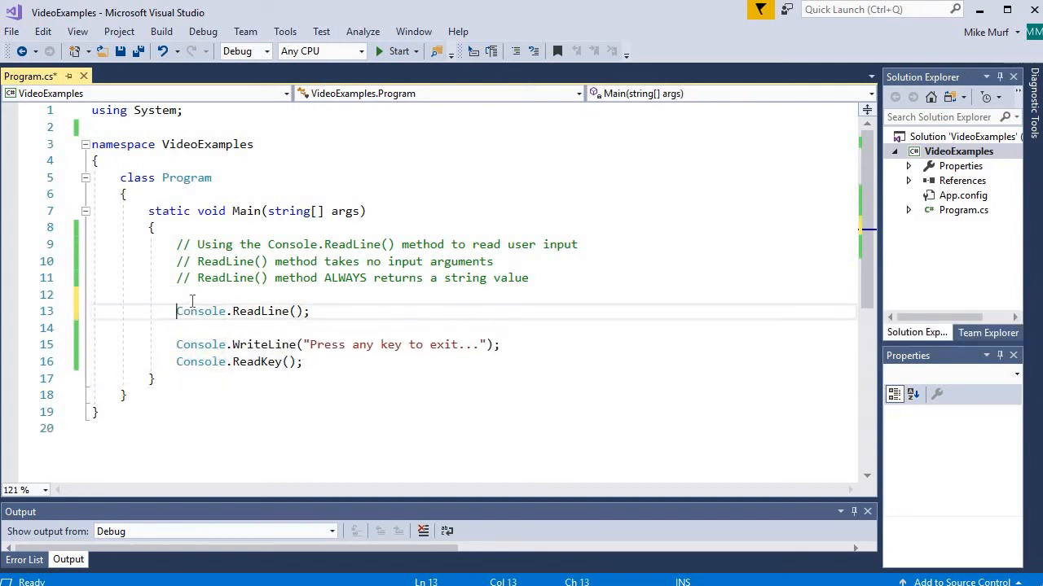
Step: Declare string userInput; and assign userInput = Console.ReadLine();
{"action": "type", "text": "string"}
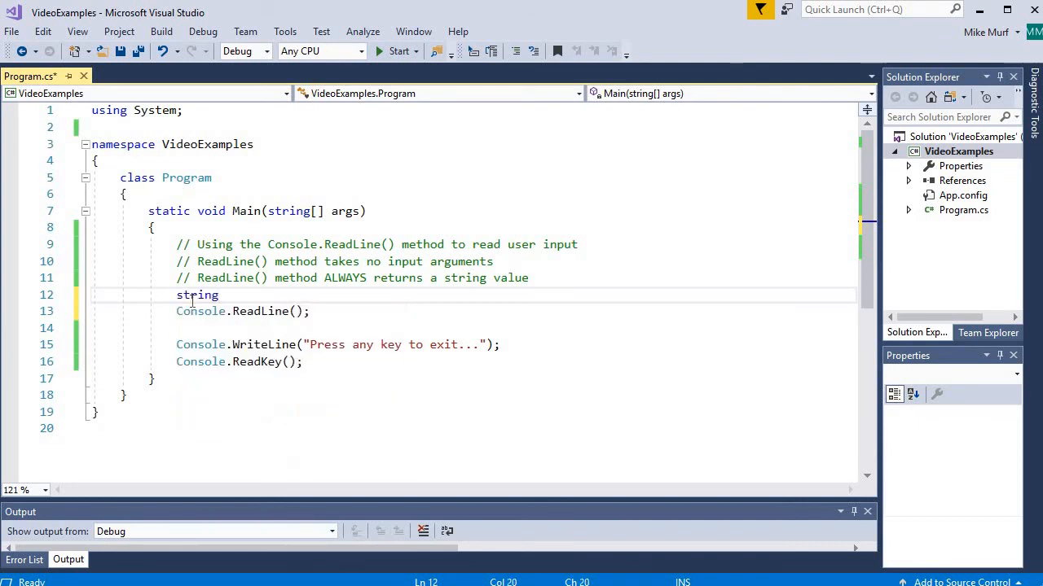
{"action": "type", "text": "userI"}
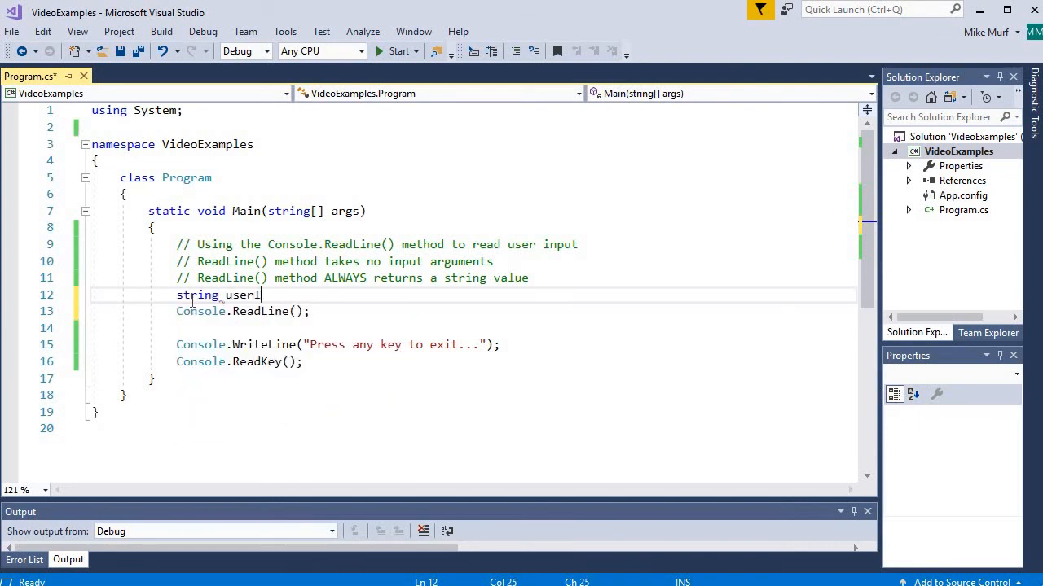
{"action": "type", "text": "nput;"}
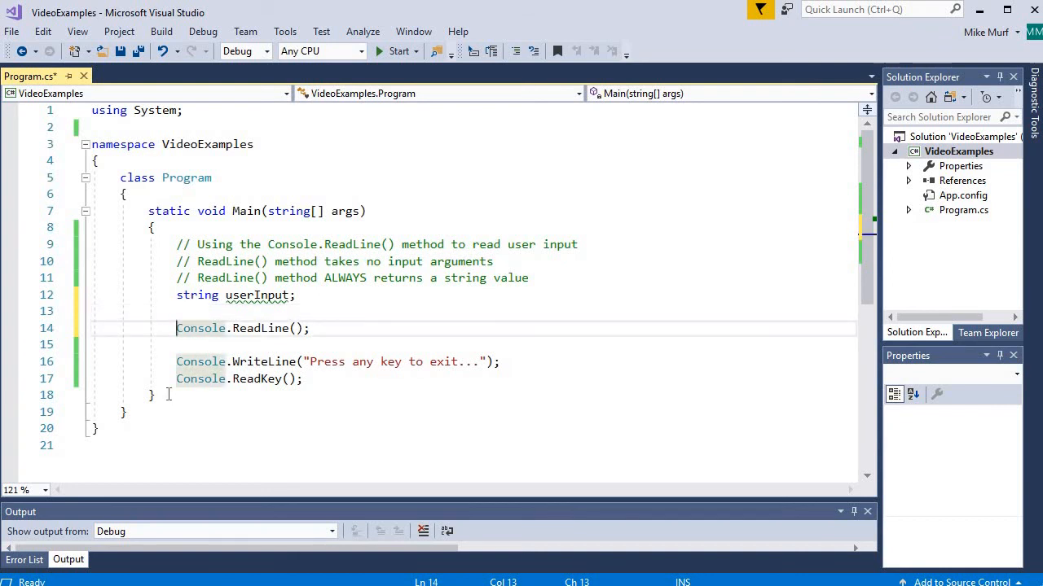
{"action": "type", "text": "userInput ="}
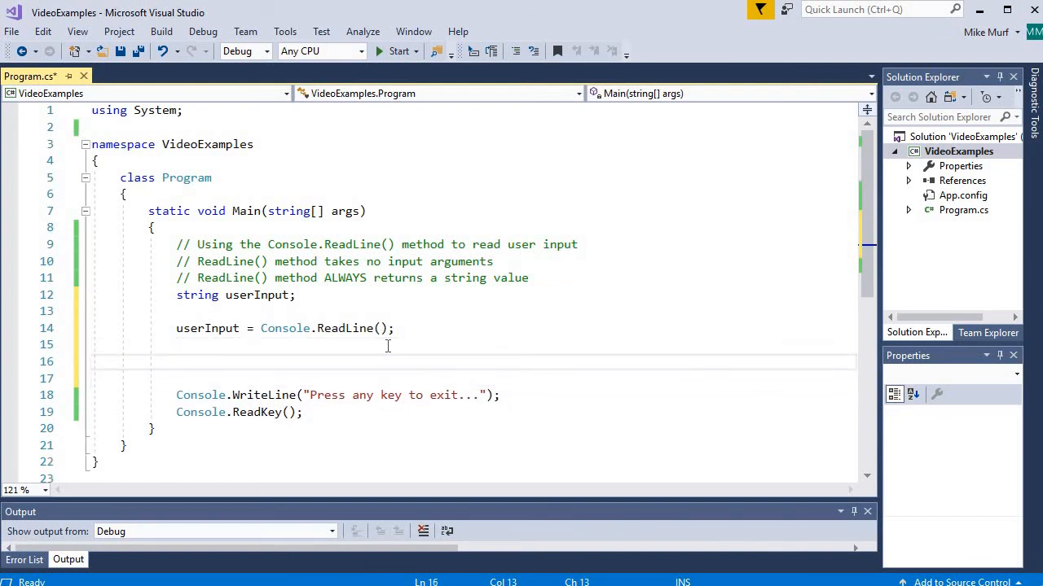
Step: Write Console.WriteLine("You entered {0}", userInput); after the ReadLine call
{"action": "type", "text": "Conso"}
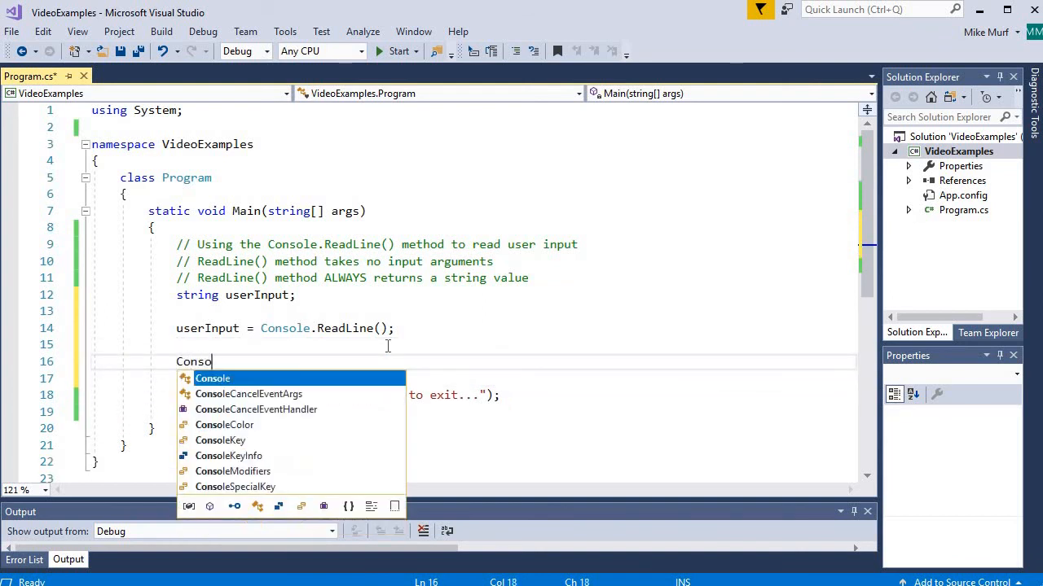
{"action": "type", "text": "le.WriteLine("}
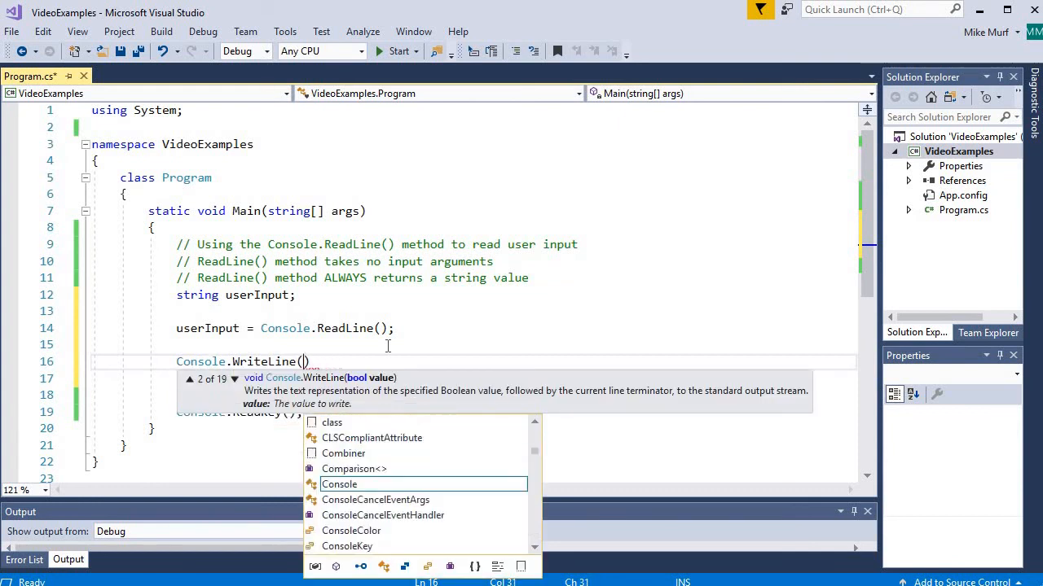
{"action": "type", "text": "\"You entered"}
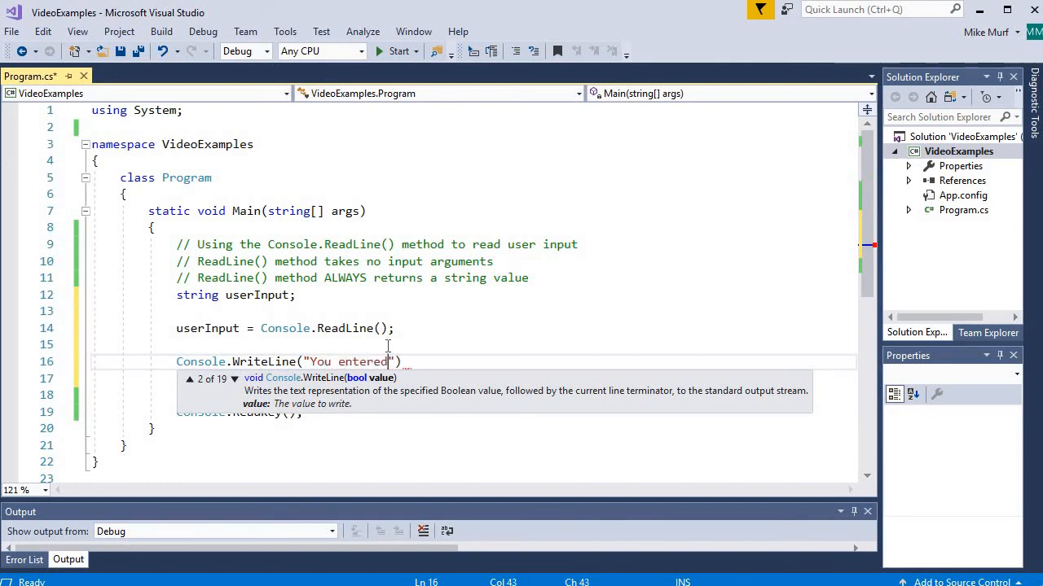
{"action": "type", "text": "{0}"}
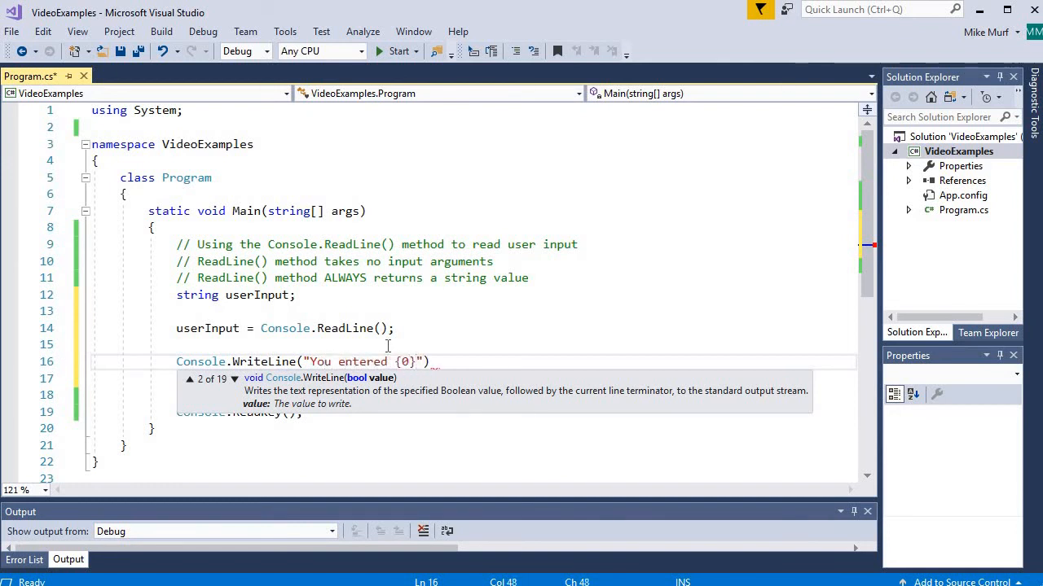
{"action": "type", "text": ", user"}
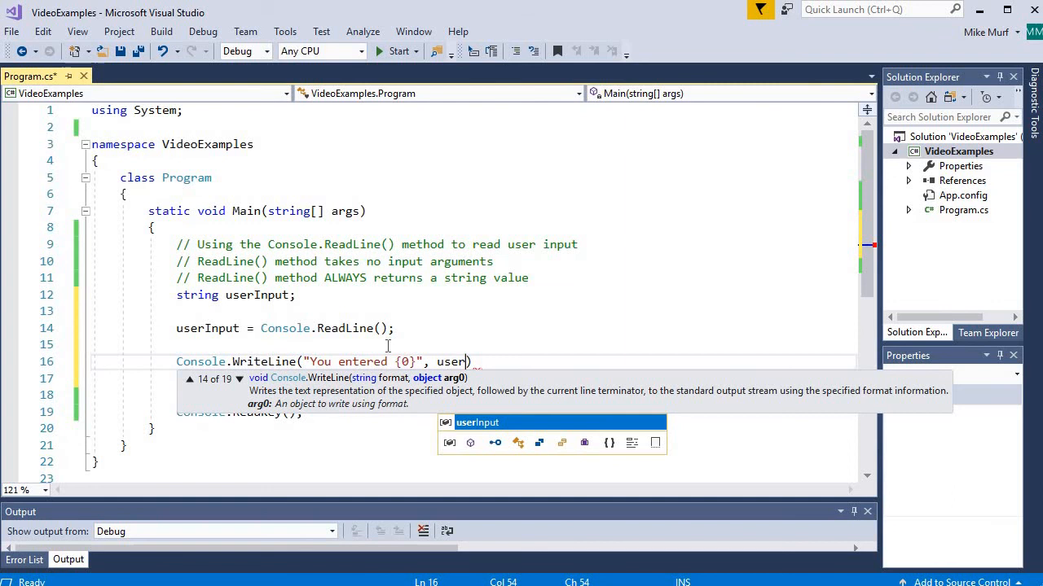
{"action": "type", "text": "Input"}
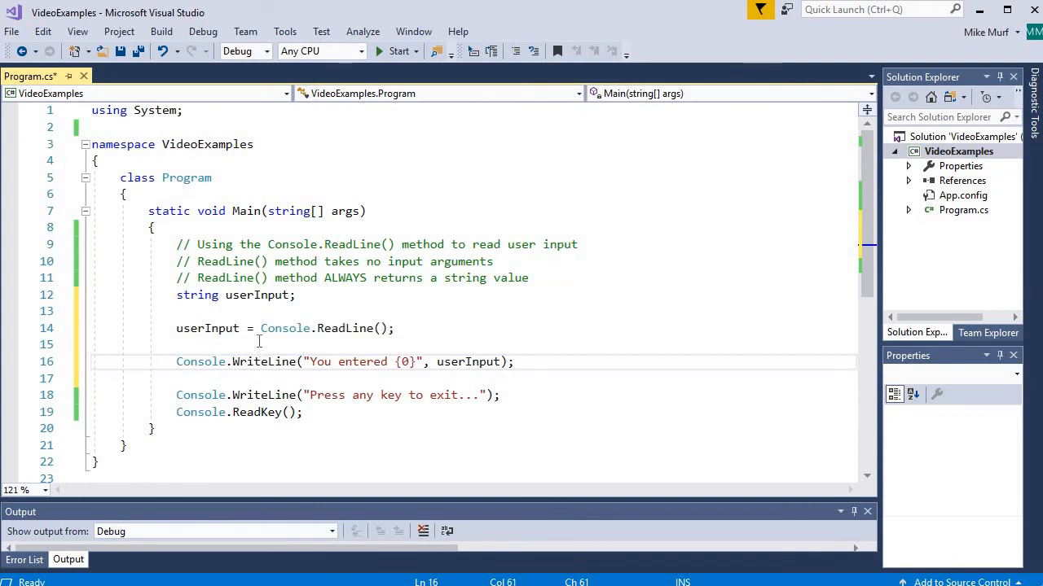
{"action": "mouse_move", "coordinate": [218, 345]}
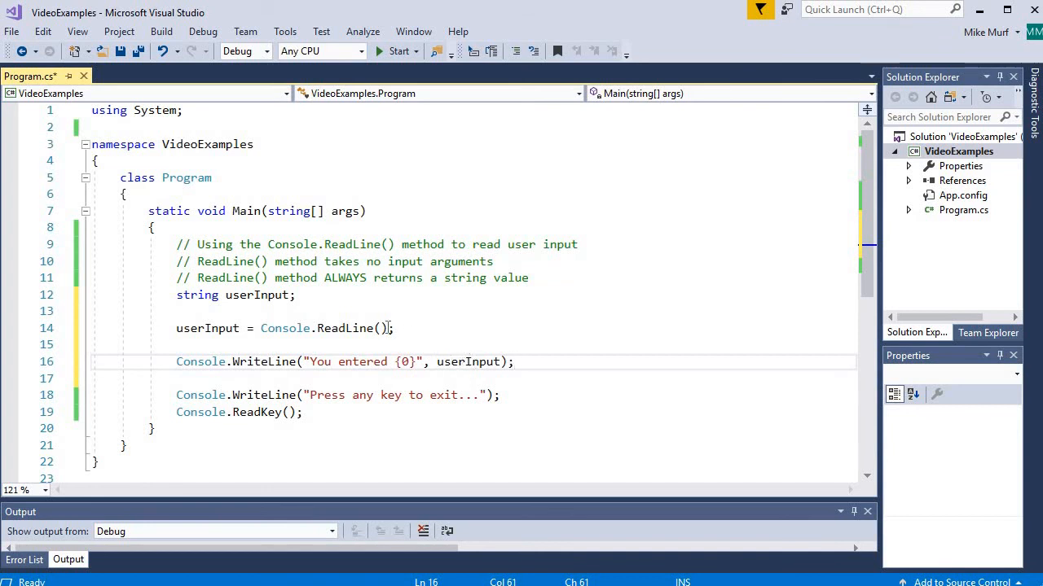
{"action": "mouse_move", "coordinate": [208, 329]}
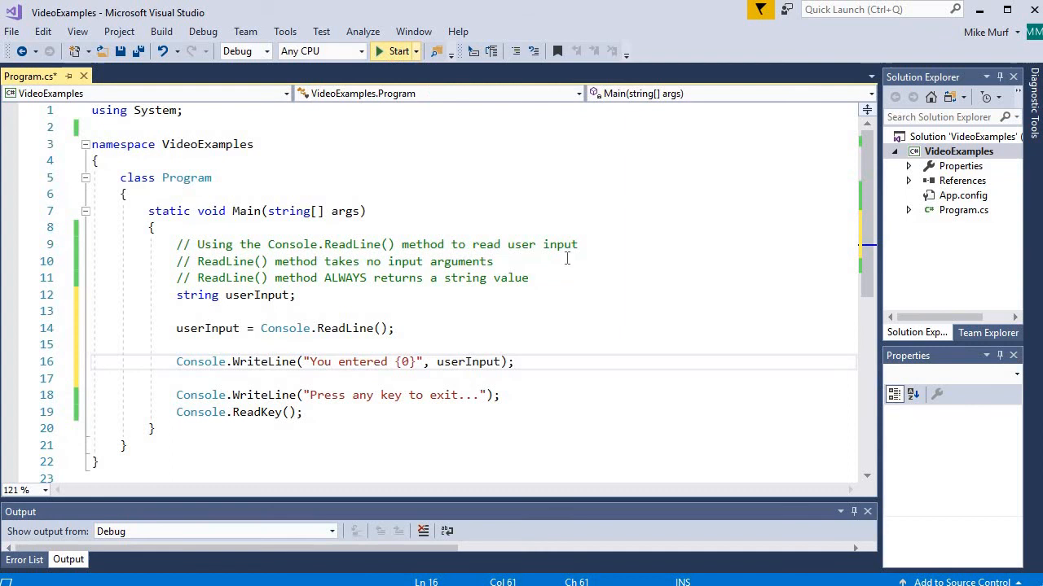
Step: Run the program with input abc 123, see "You entered abc 123", then end the run
{"action": "left_click", "coordinate": [394, 51]}
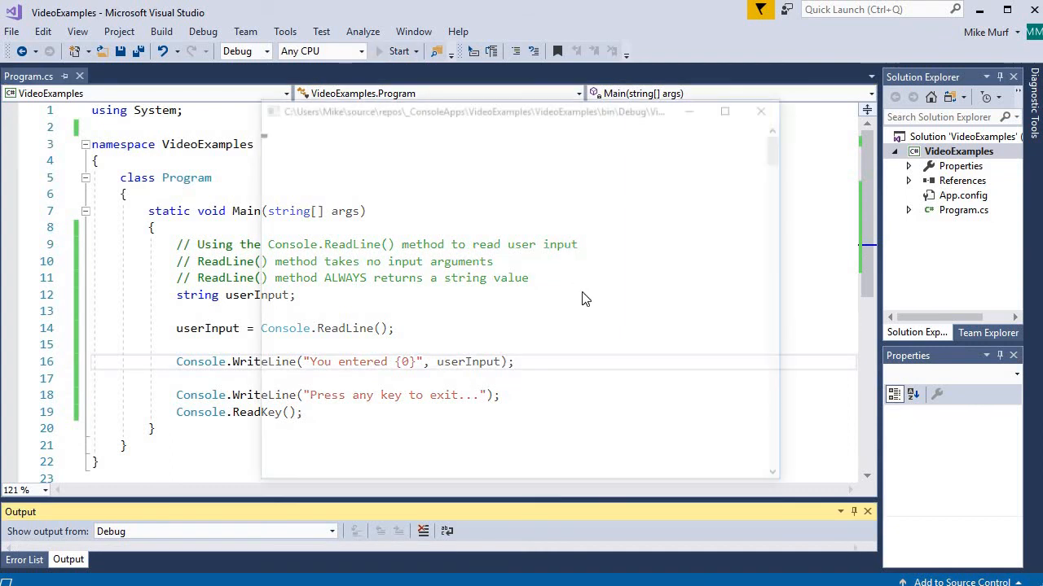
{"action": "left_click", "coordinate": [397, 51]}
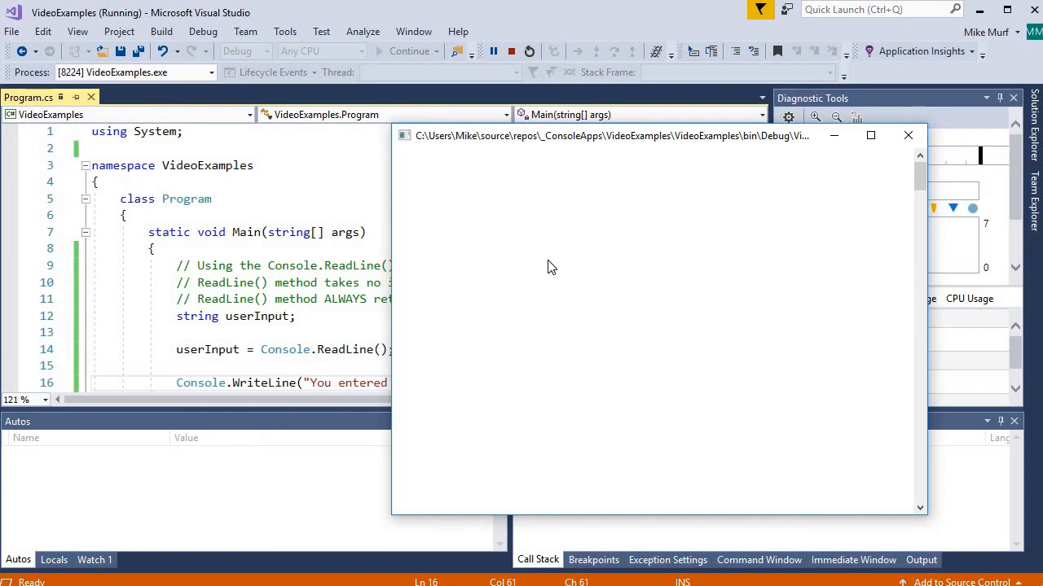
{"action": "mouse_move", "coordinate": [173, 388]}
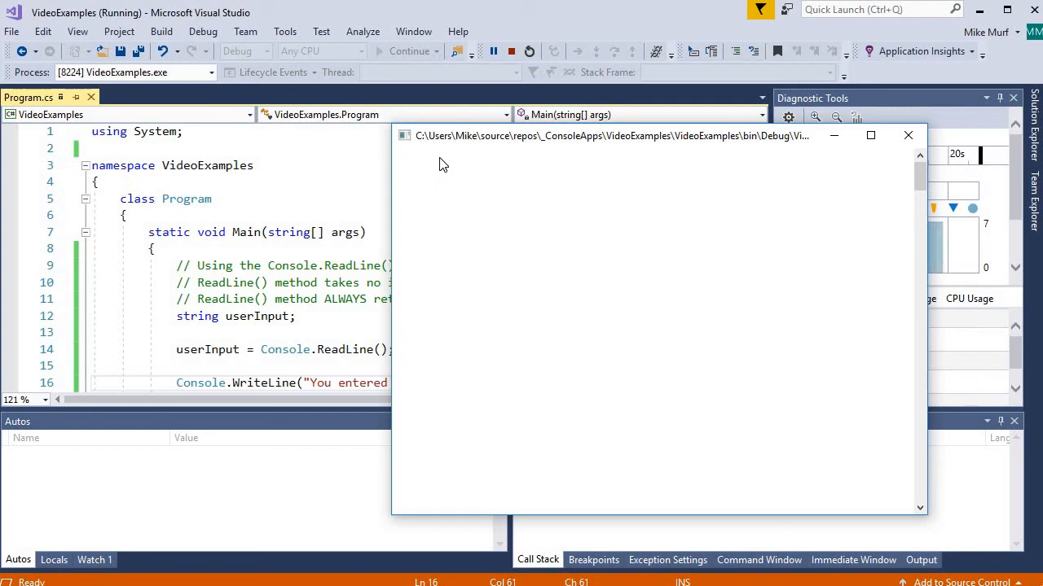
{"action": "type", "text": "abc"}
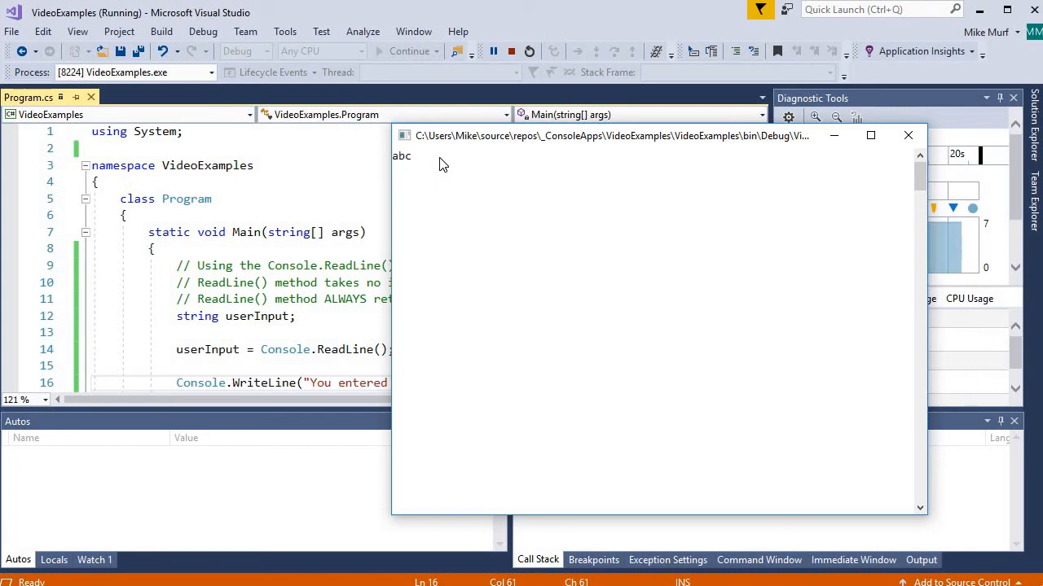
{"action": "type", "text": "123"}
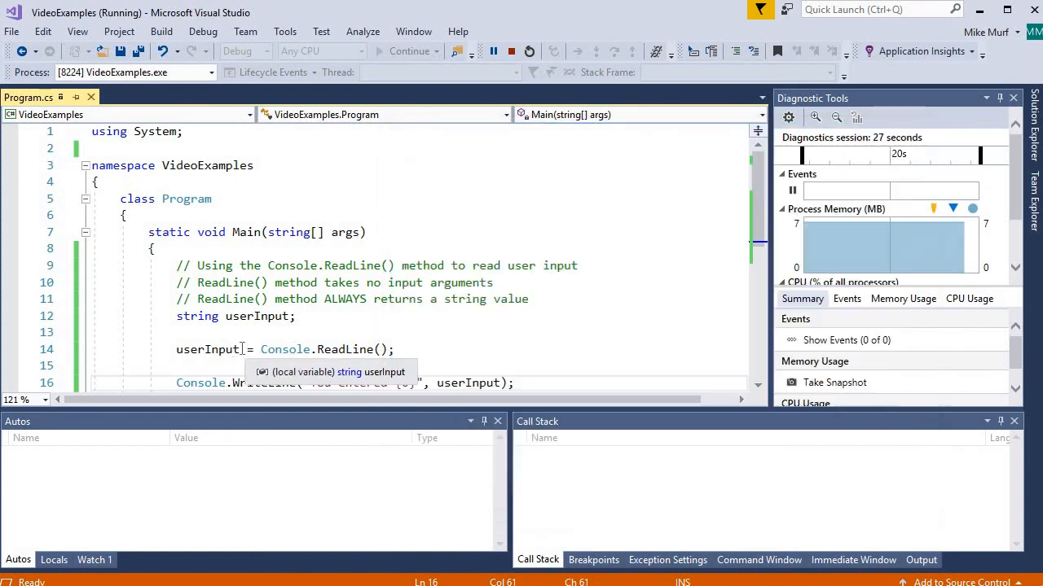
{"action": "scroll", "scroll_direction": "down", "scroll_amount": 3}
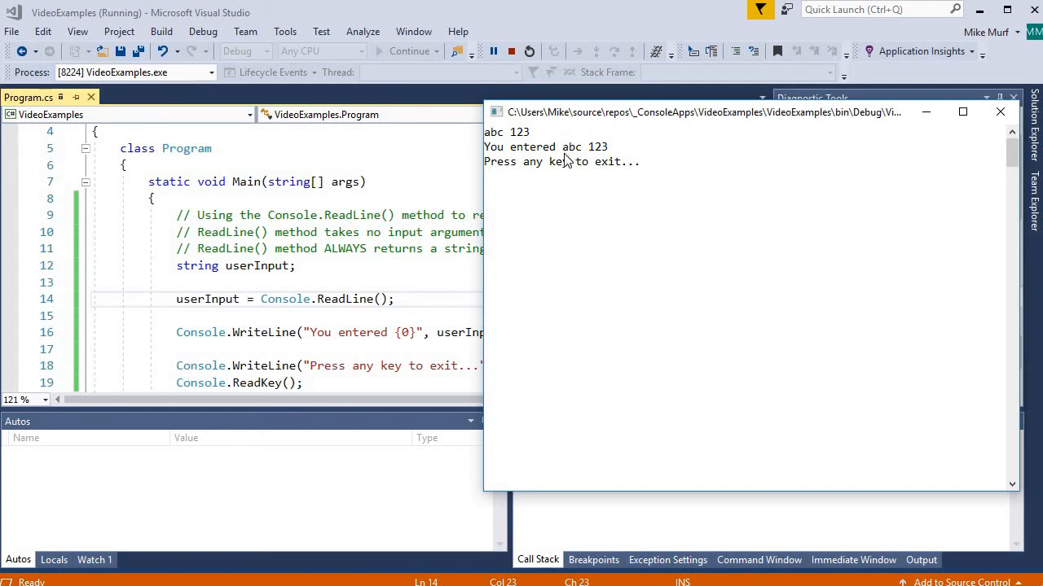
{"action": "mouse_move", "coordinate": [629, 155]}
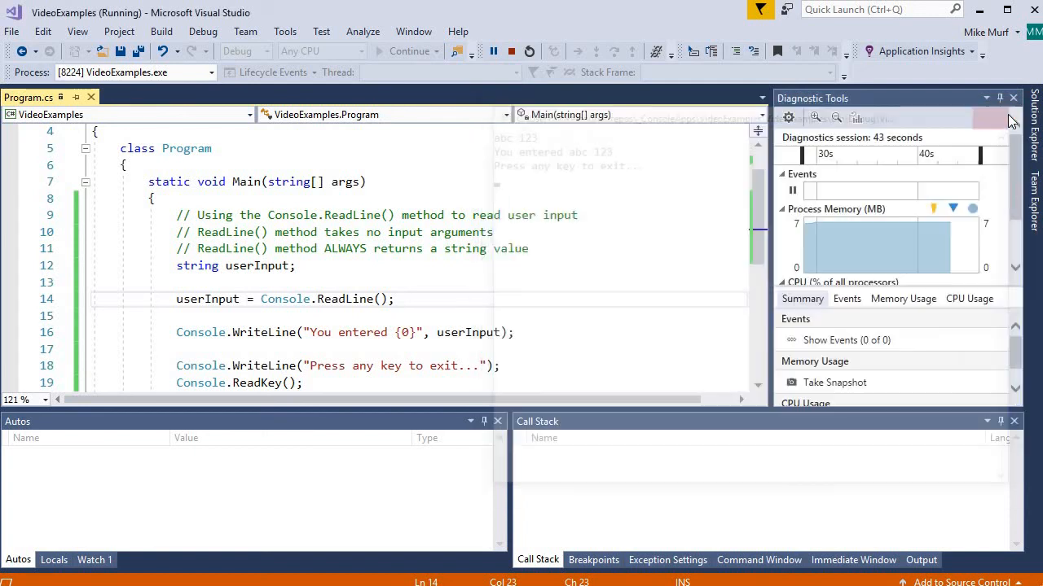
{"action": "left_click", "coordinate": [512, 50]}
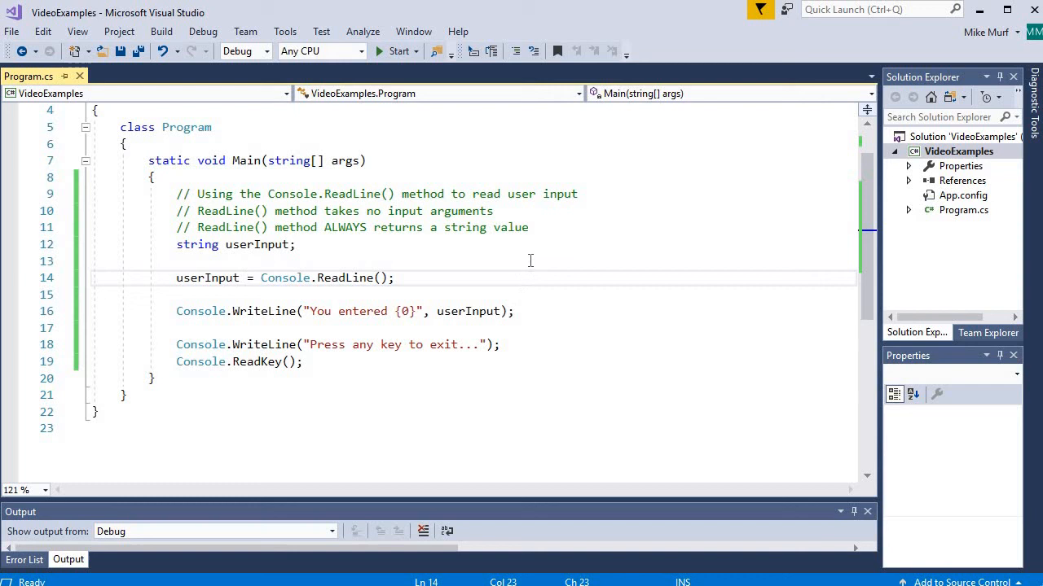
{"action": "mouse_move", "coordinate": [434, 104]}
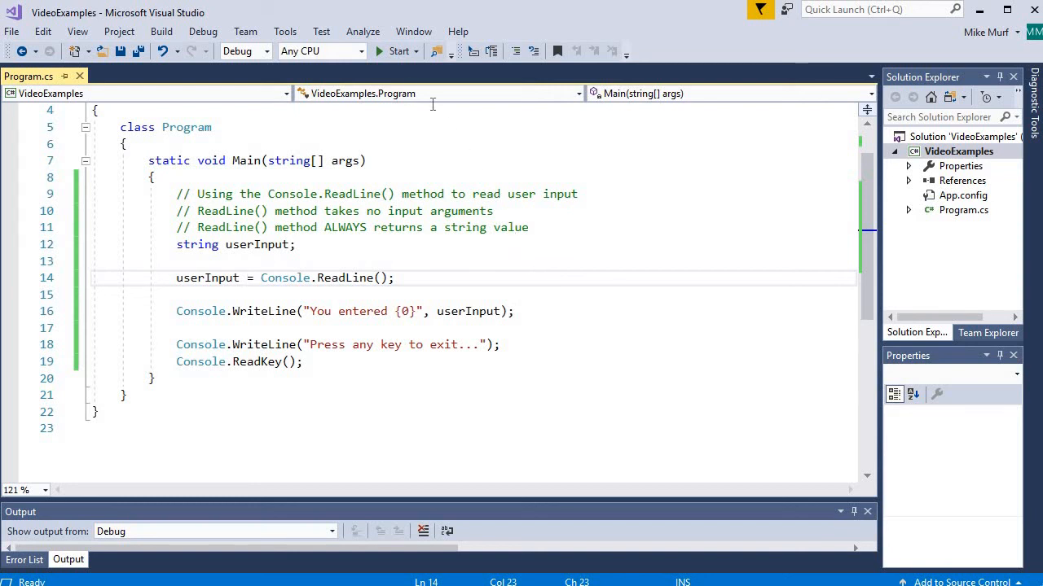
Step: Run the program again and enter 123 to see it echoed back
{"action": "left_click", "coordinate": [398, 50]}
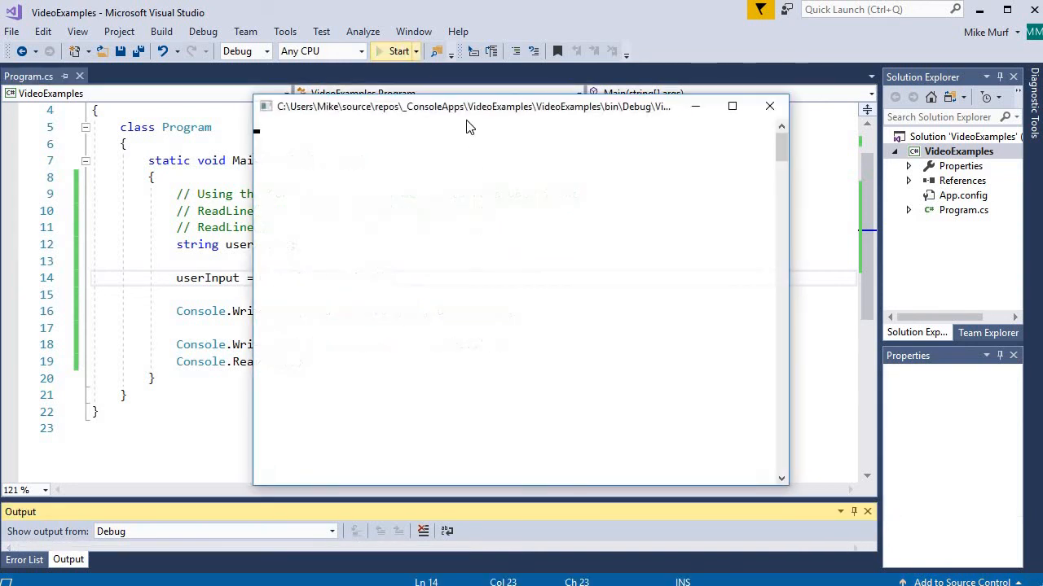
{"action": "left_click", "coordinate": [398, 51]}
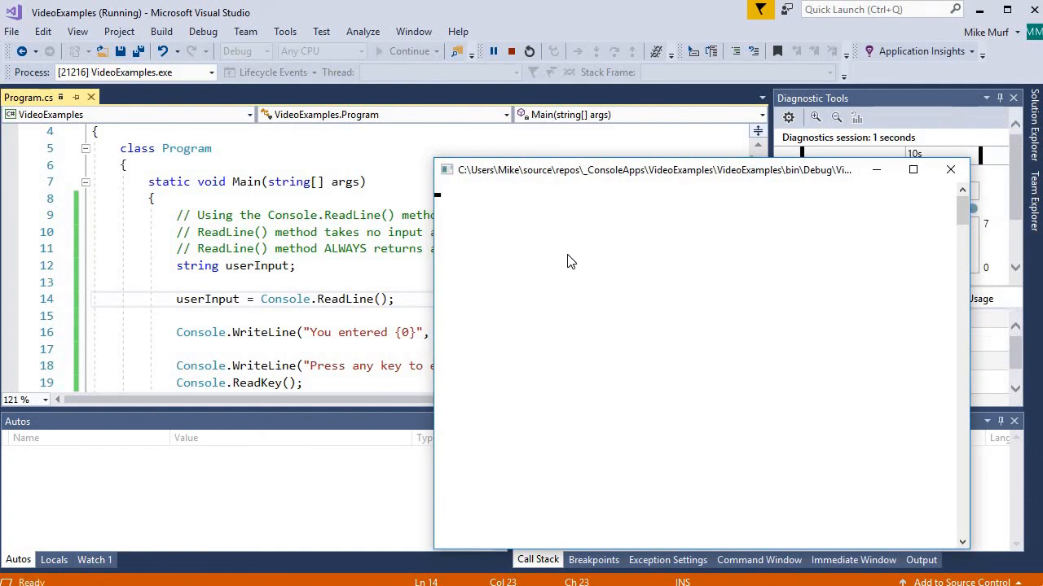
{"action": "type", "text": "123"}
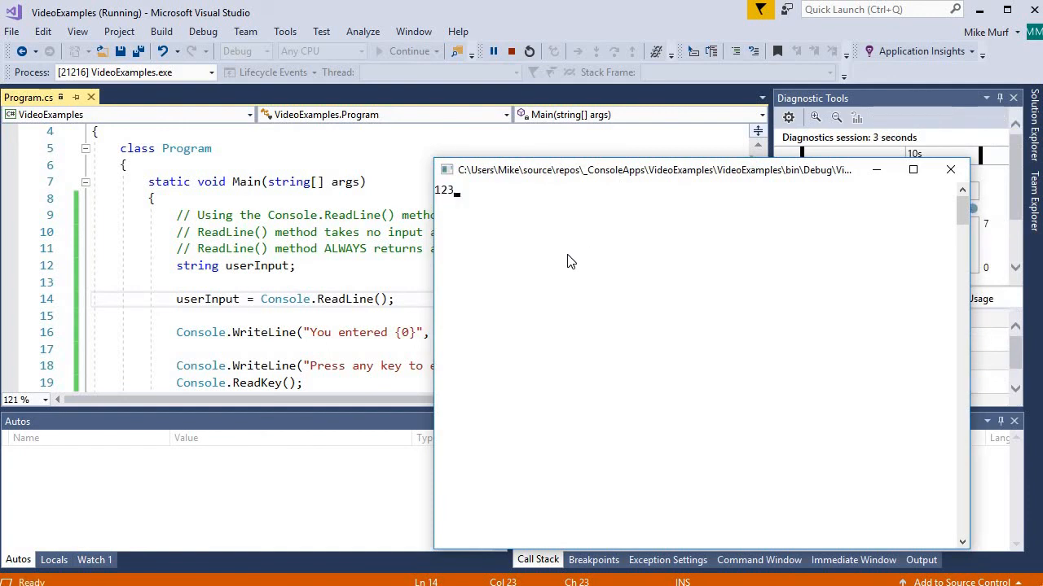
{"action": "key", "text": "enter"}
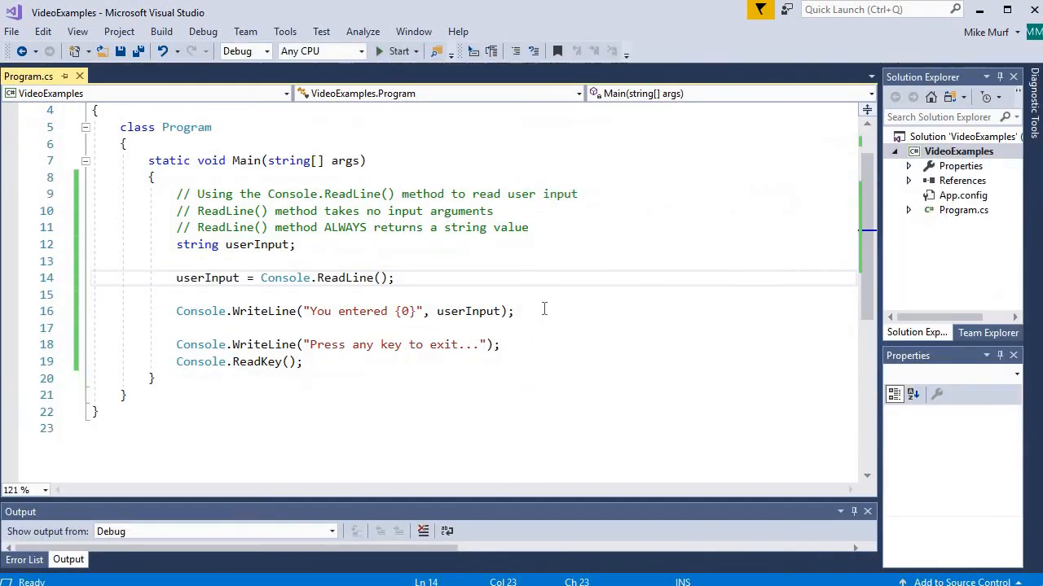
Step: Comment the ReadLine line: if the characters '123' are entered
{"action": "left_click", "coordinate": [513, 312]}
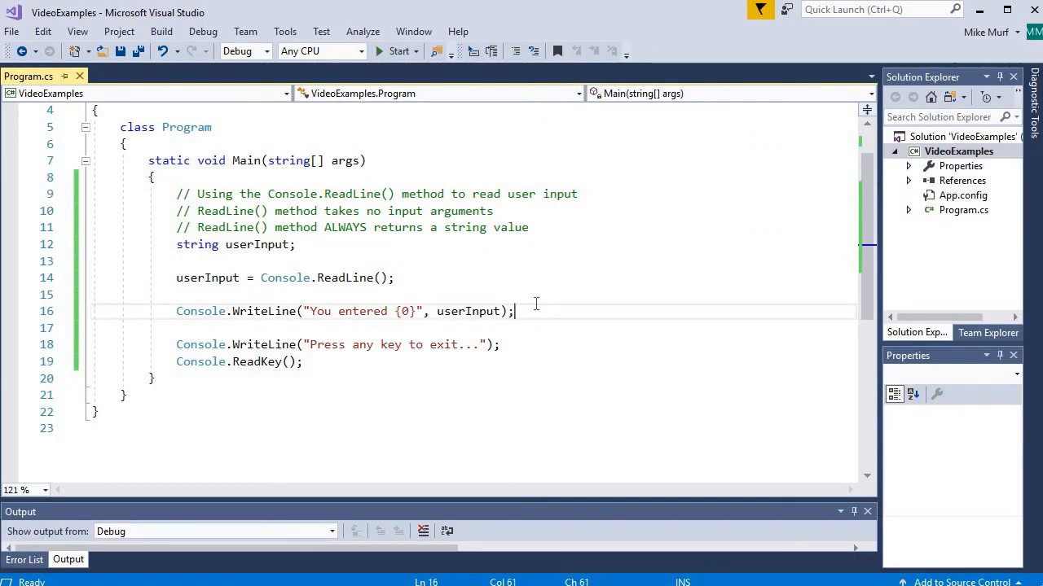
{"action": "type", "text": "//"}
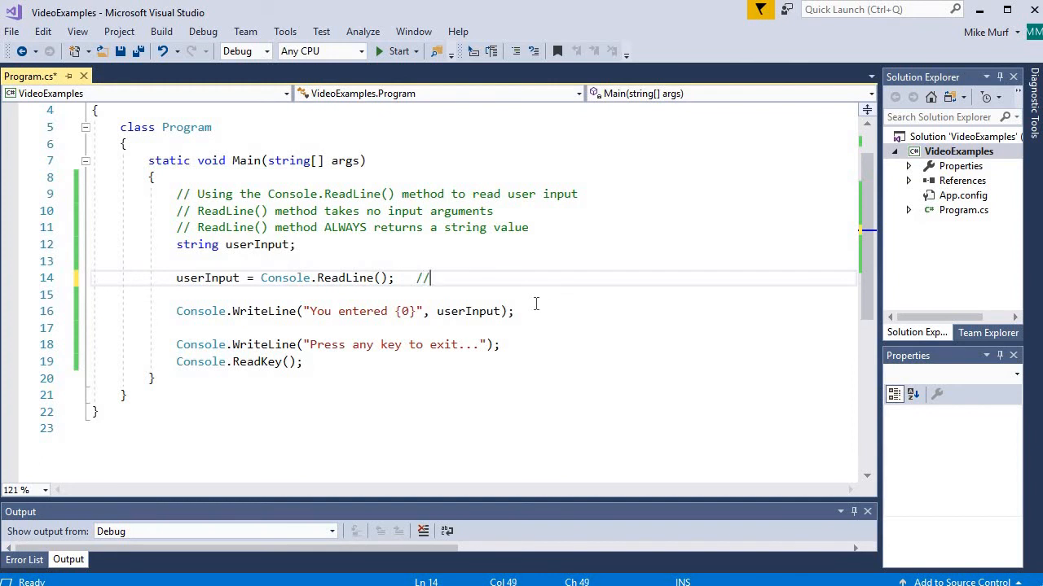
{"action": "type", "text": "if the characters '12"}
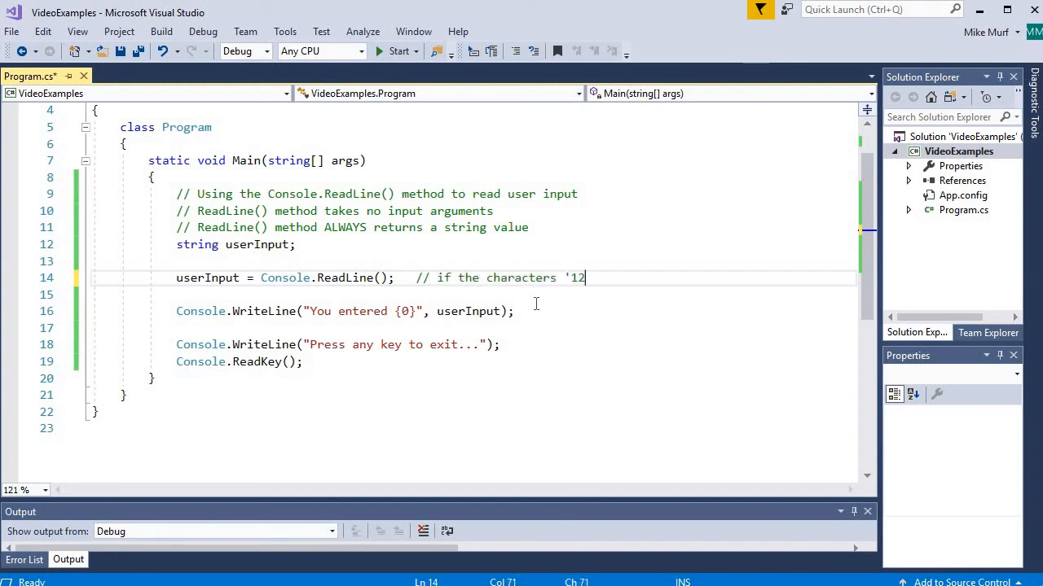
{"action": "type", "text": "3' are entered"}
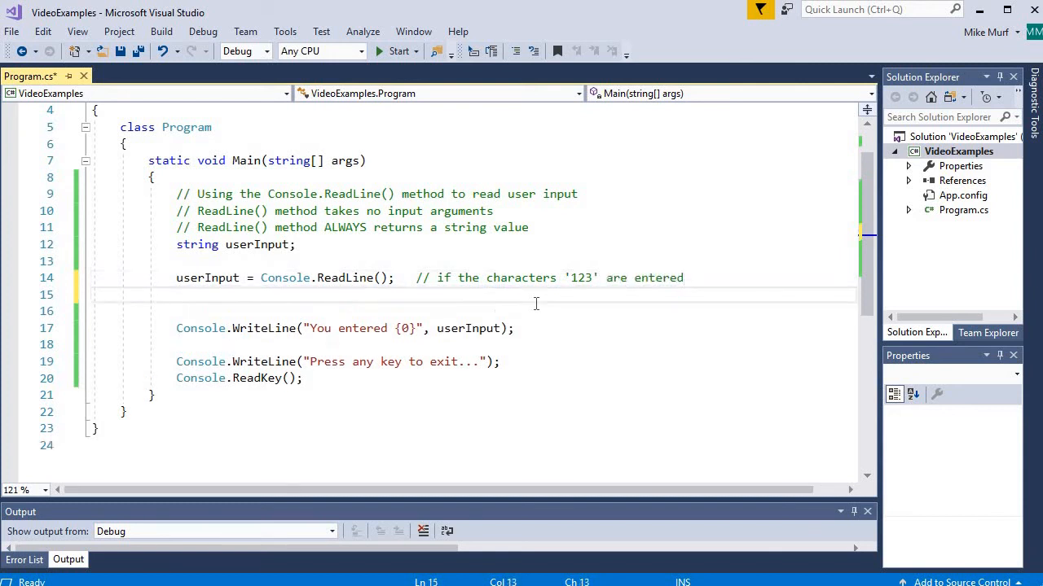
Step: Add a second aligned comment line: the method returns the string value "123"
{"action": "left_click", "coordinate": [407, 295]}
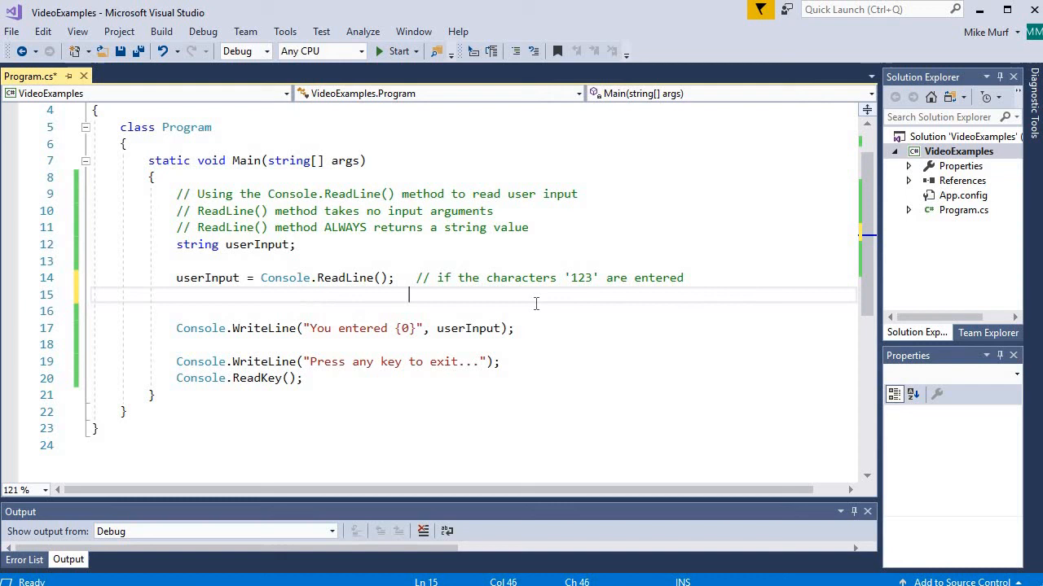
{"action": "type", "text": "// the method returns the string value"}
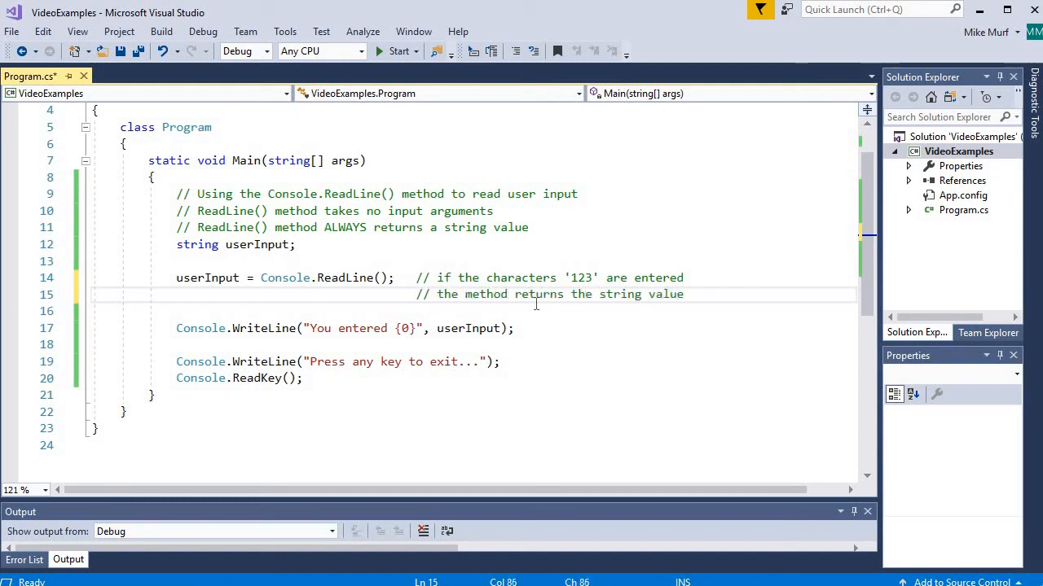
{"action": "type", "text": "\"123\""}
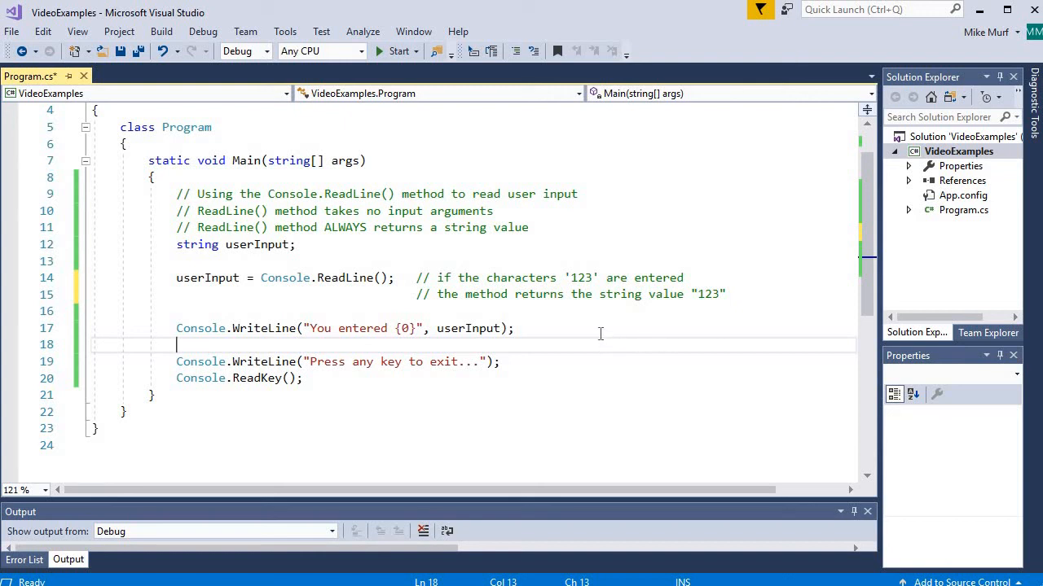
{"action": "double_click", "coordinate": [285, 277]}
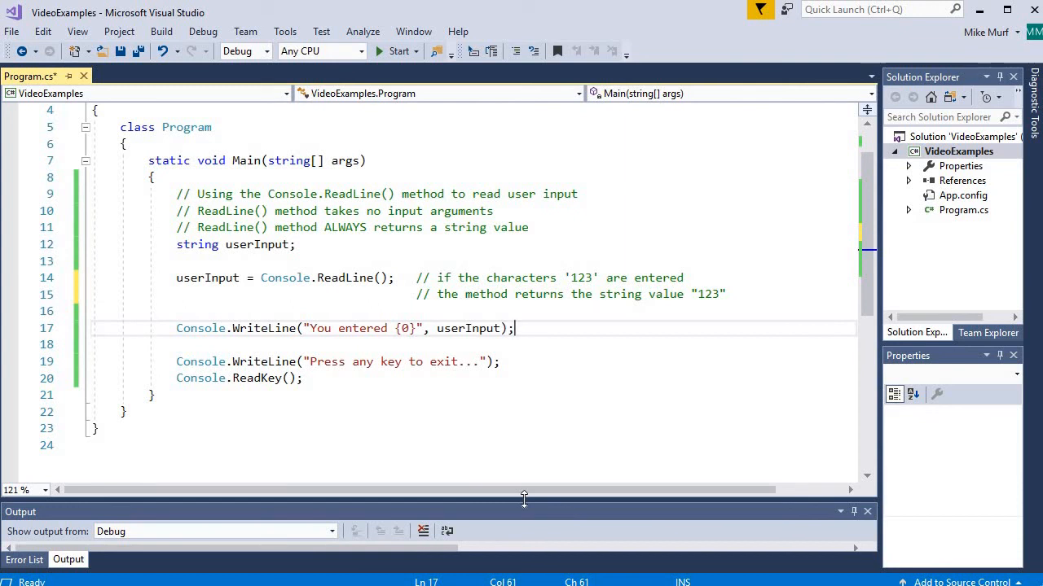
Step: Add the comment // Calling the ReadLine() method inside another method
{"action": "key", "text": "Enter"}
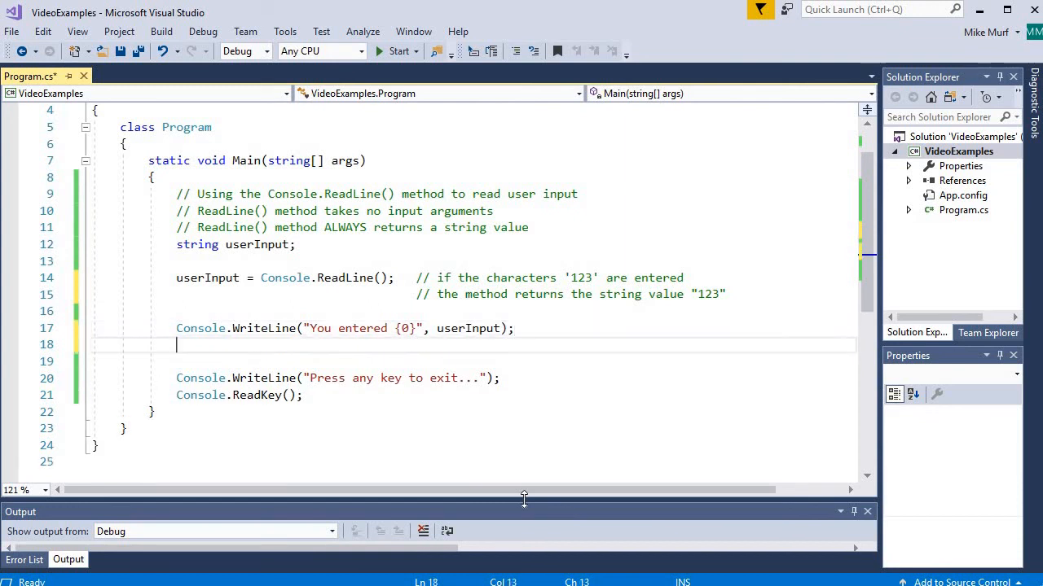
{"action": "type", "text": "// C"}
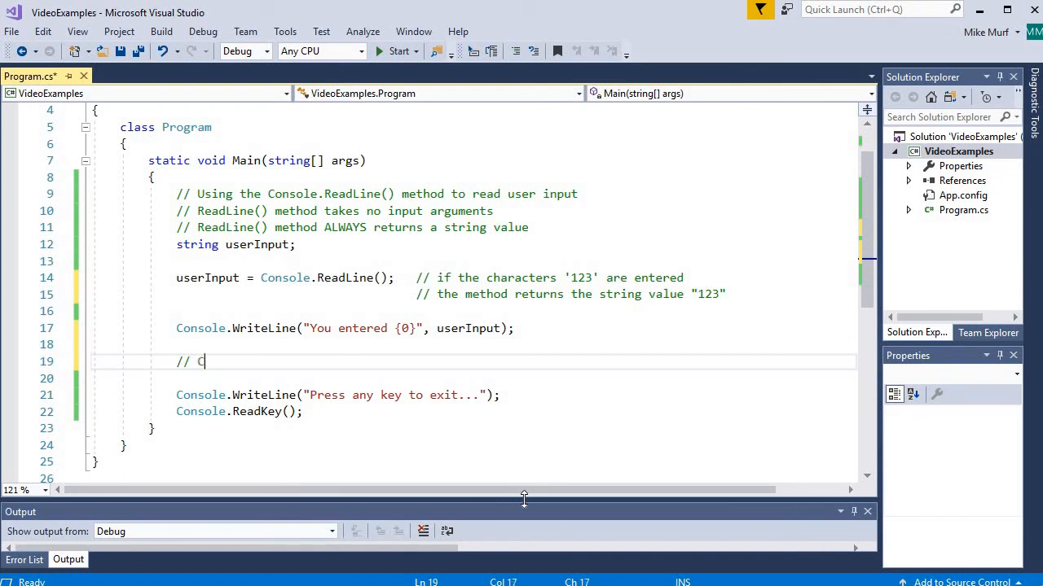
{"action": "type", "text": "alling"}
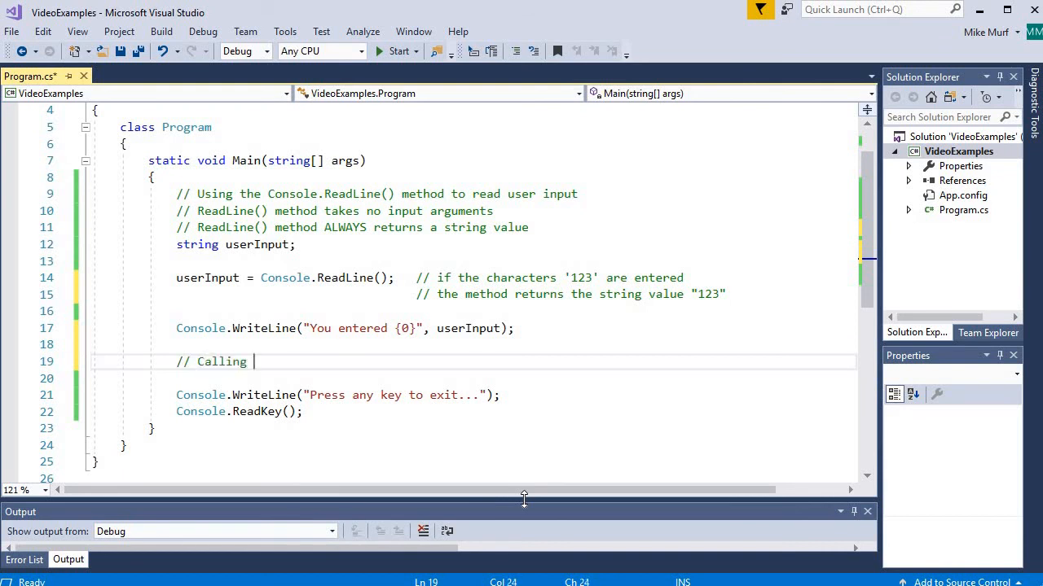
{"action": "type", "text": "the ReadLin"}
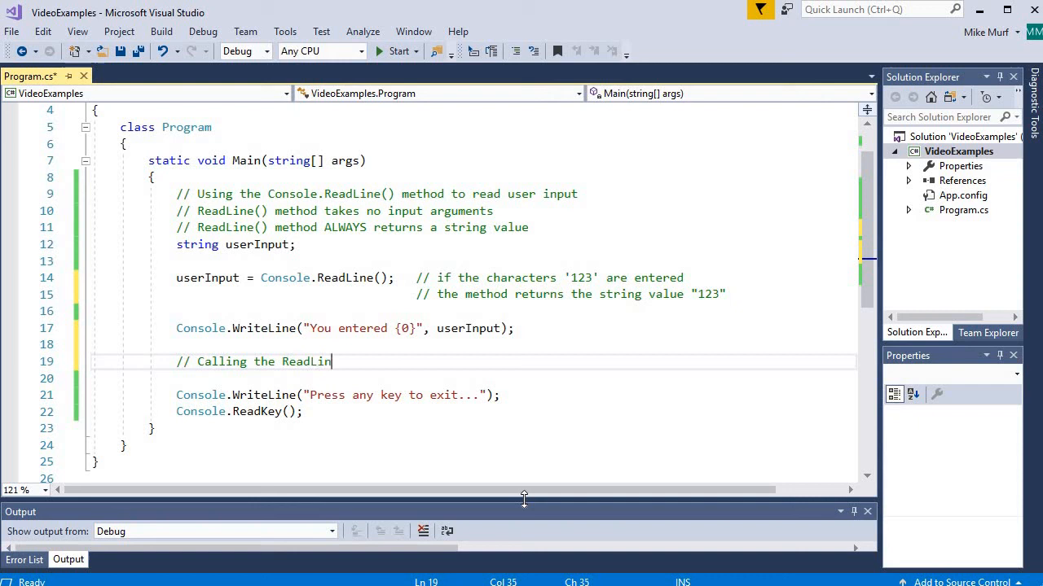
{"action": "type", "text": "e() method inside another method"}
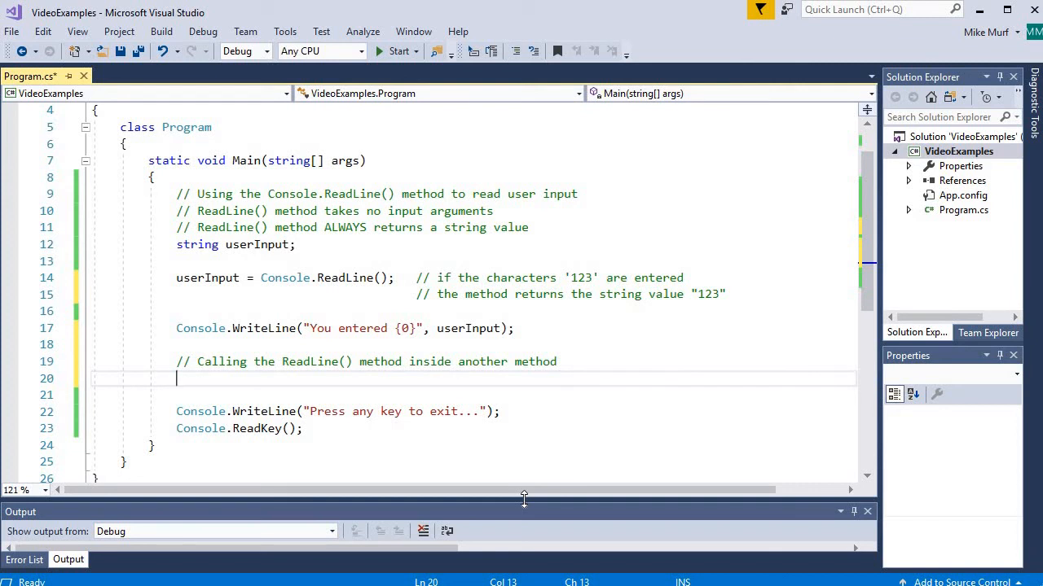
Step: Write the nested statement int.Parse( Console.ReadLine() ); below the comment
{"action": "type", "text": "i"}
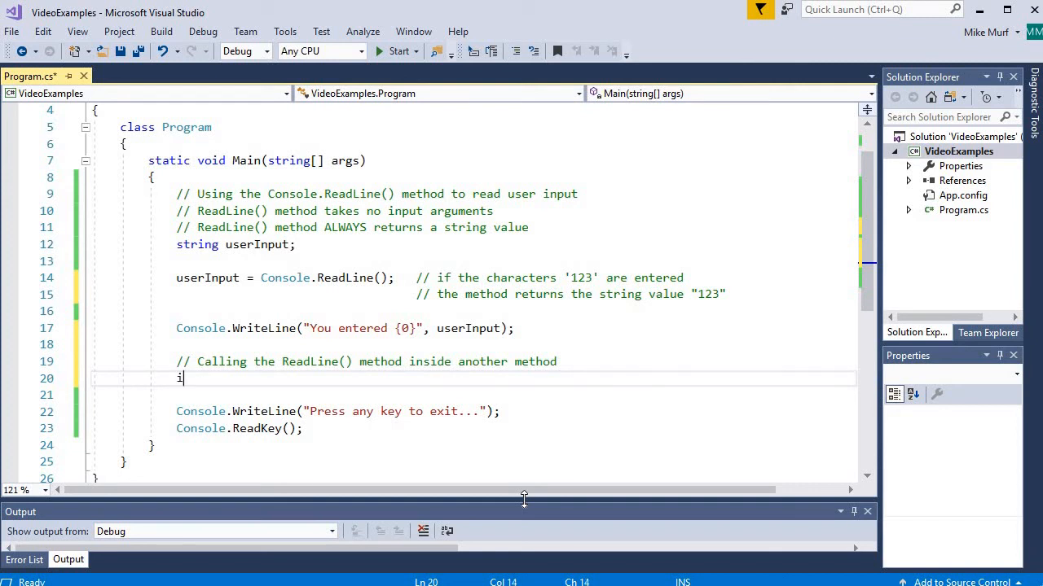
{"action": "type", "text": "nt.Parse("}
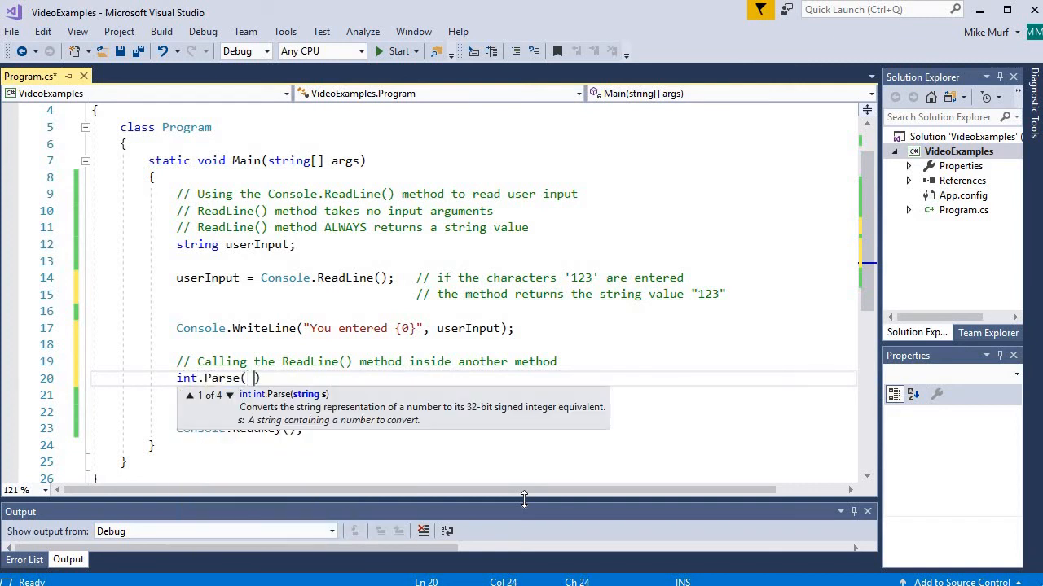
{"action": "type", "text": "Console.ReadLine("}
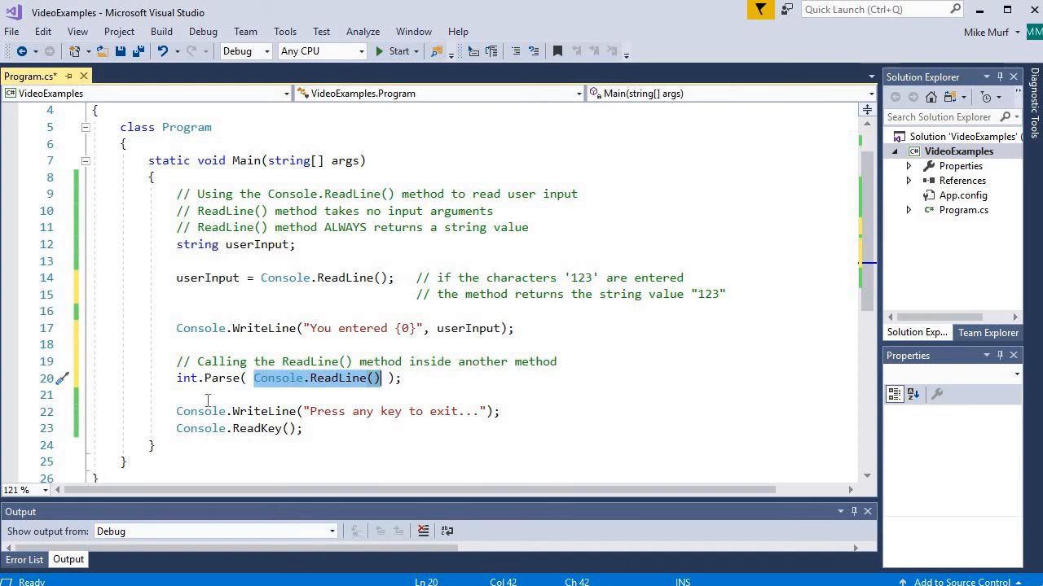
{"action": "mouse_move", "coordinate": [545, 397]}
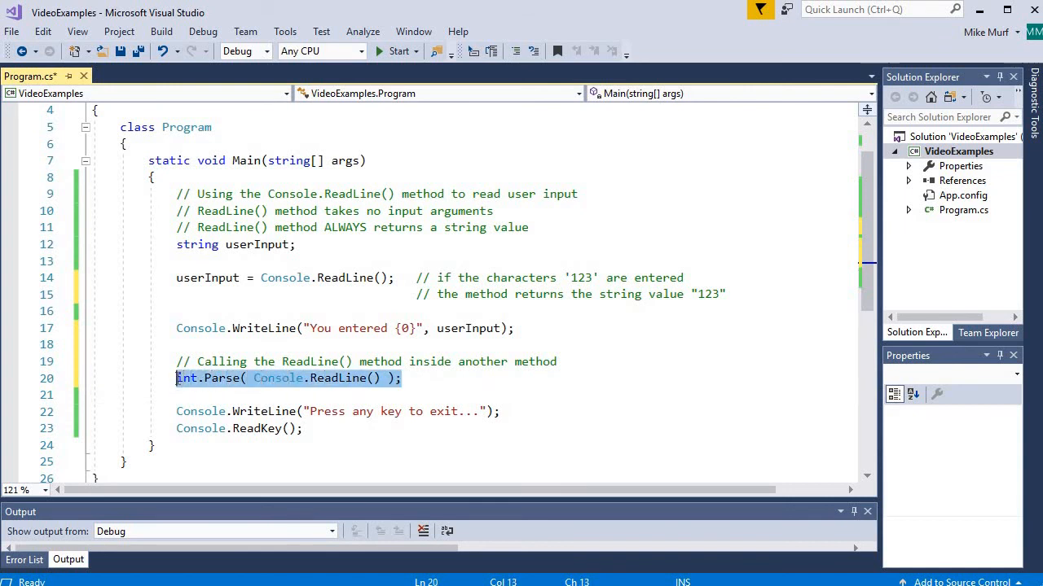
{"action": "left_click", "coordinate": [446, 378]}
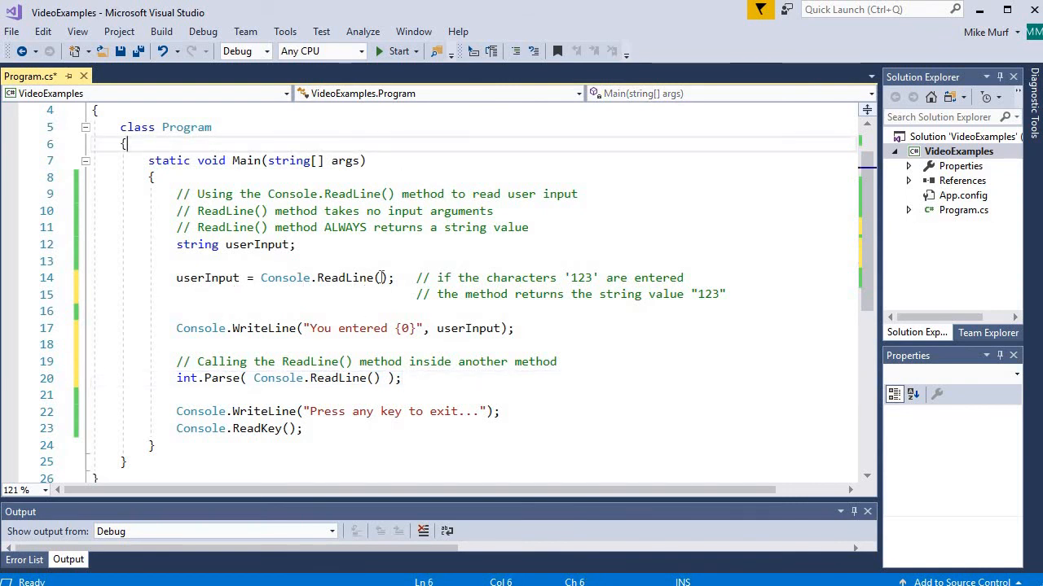
Step: Start debugging so the program's console window opens and waits for input
{"action": "double_click", "coordinate": [324, 277]}
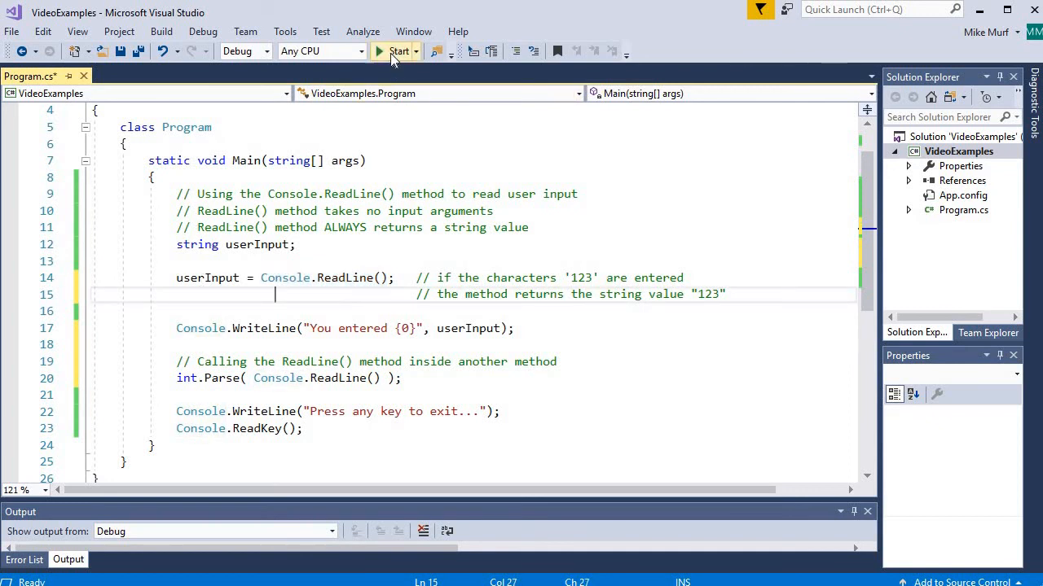
{"action": "left_click", "coordinate": [397, 50]}
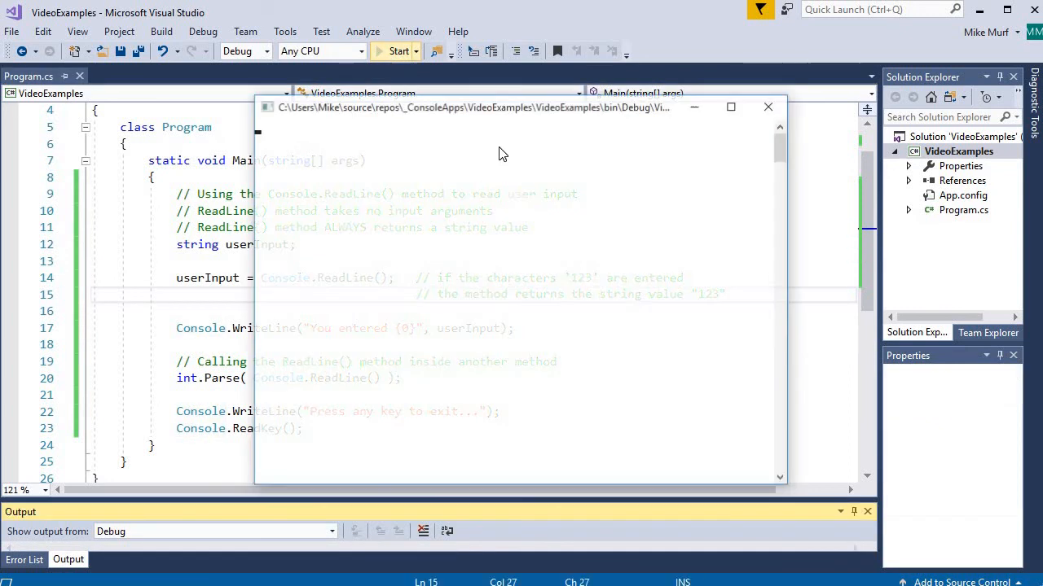
{"action": "left_click", "coordinate": [398, 51]}
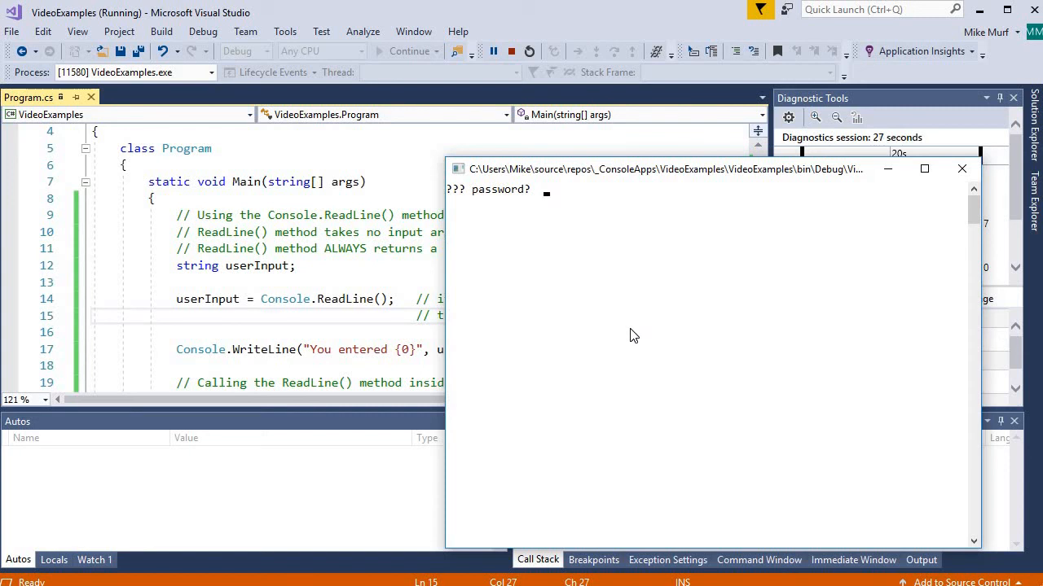
{"action": "mouse_move", "coordinate": [663, 324]}
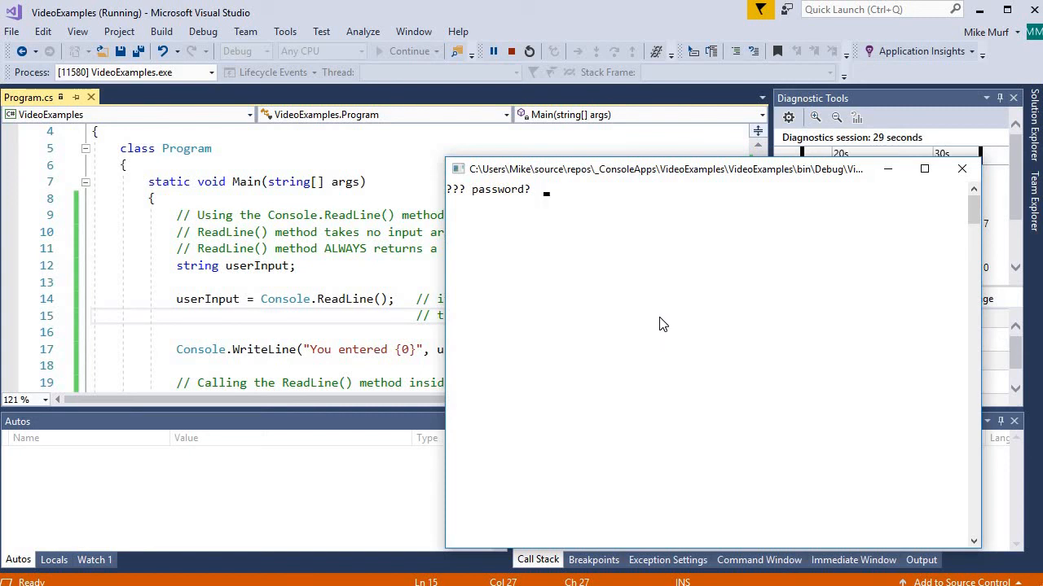
{"action": "mouse_move", "coordinate": [961, 168]}
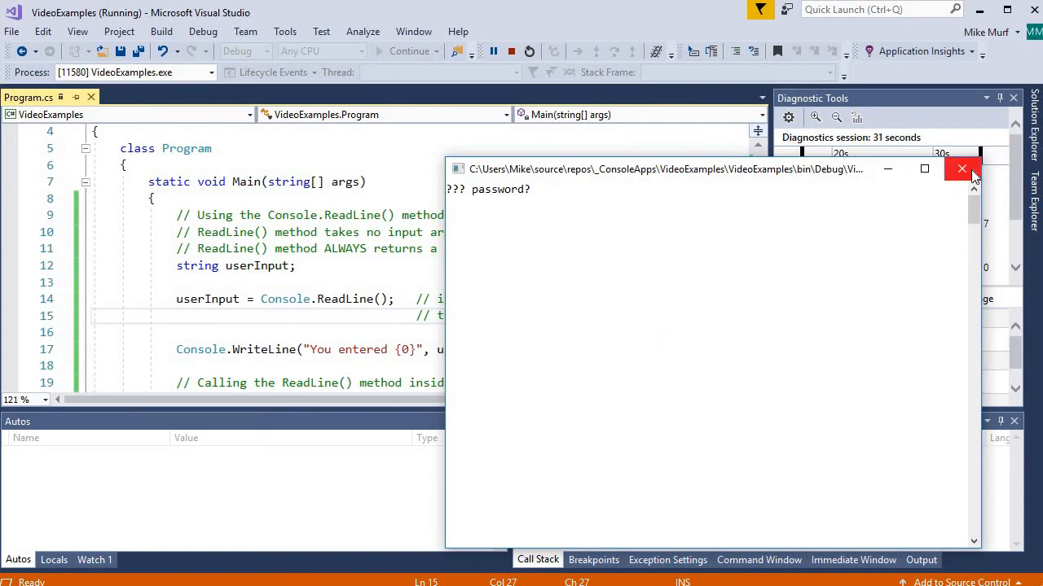